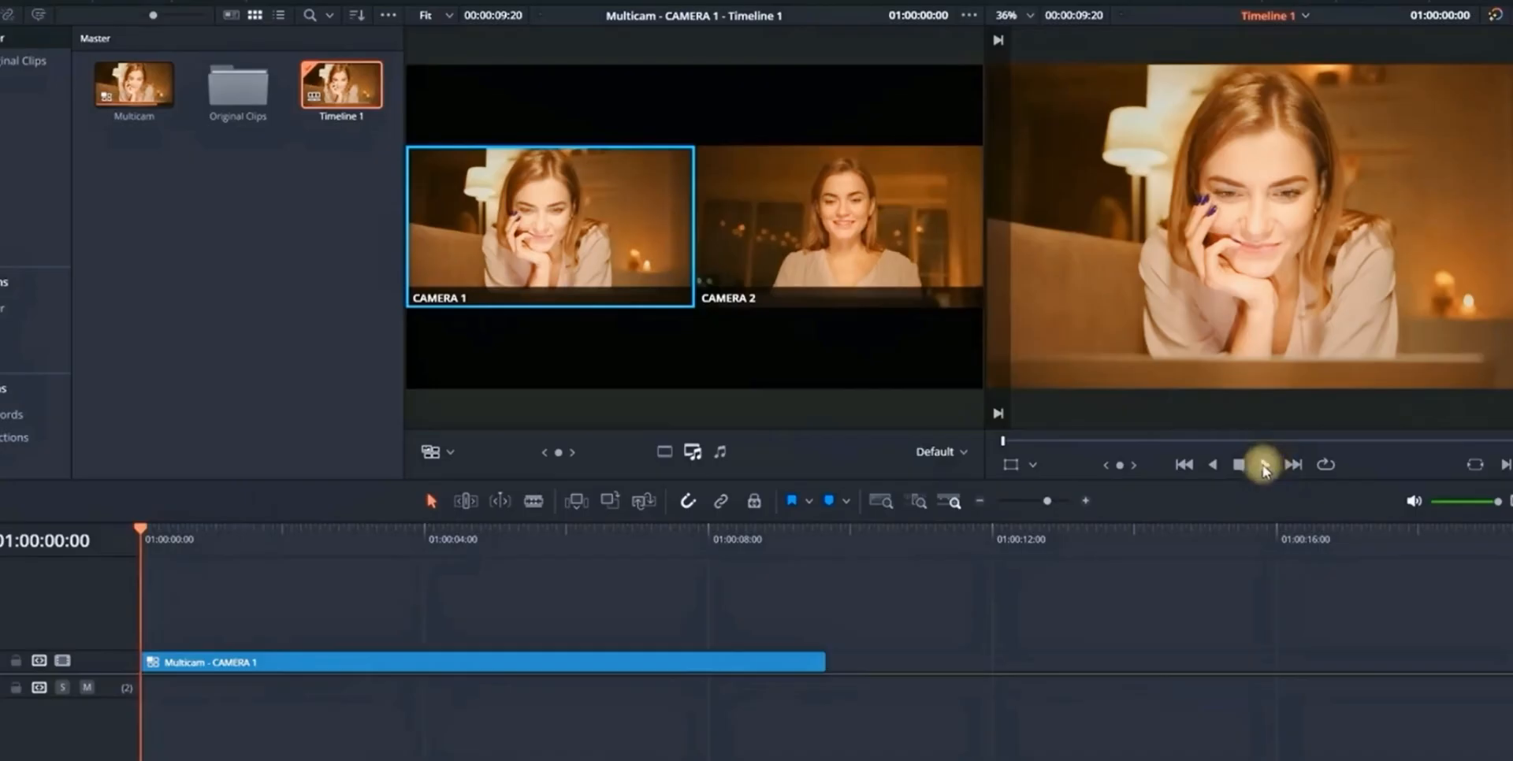
Step: Play the Multicam - CAMERA 1 clip in the timeline viewer
click(837, 224)
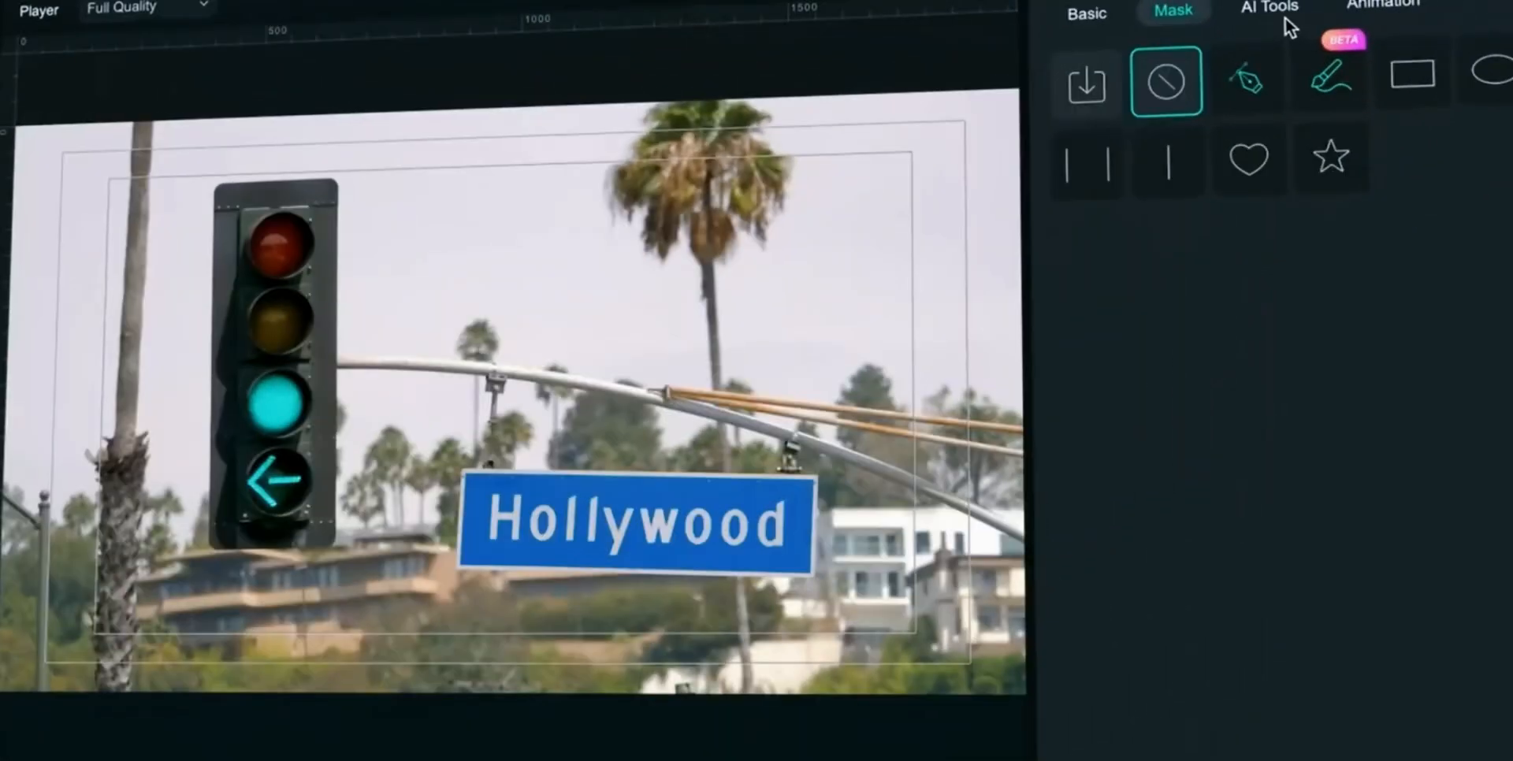
Step: Enable Planar Tracking under AI Tools and choose the Advanced planar tracker
click(1267, 9)
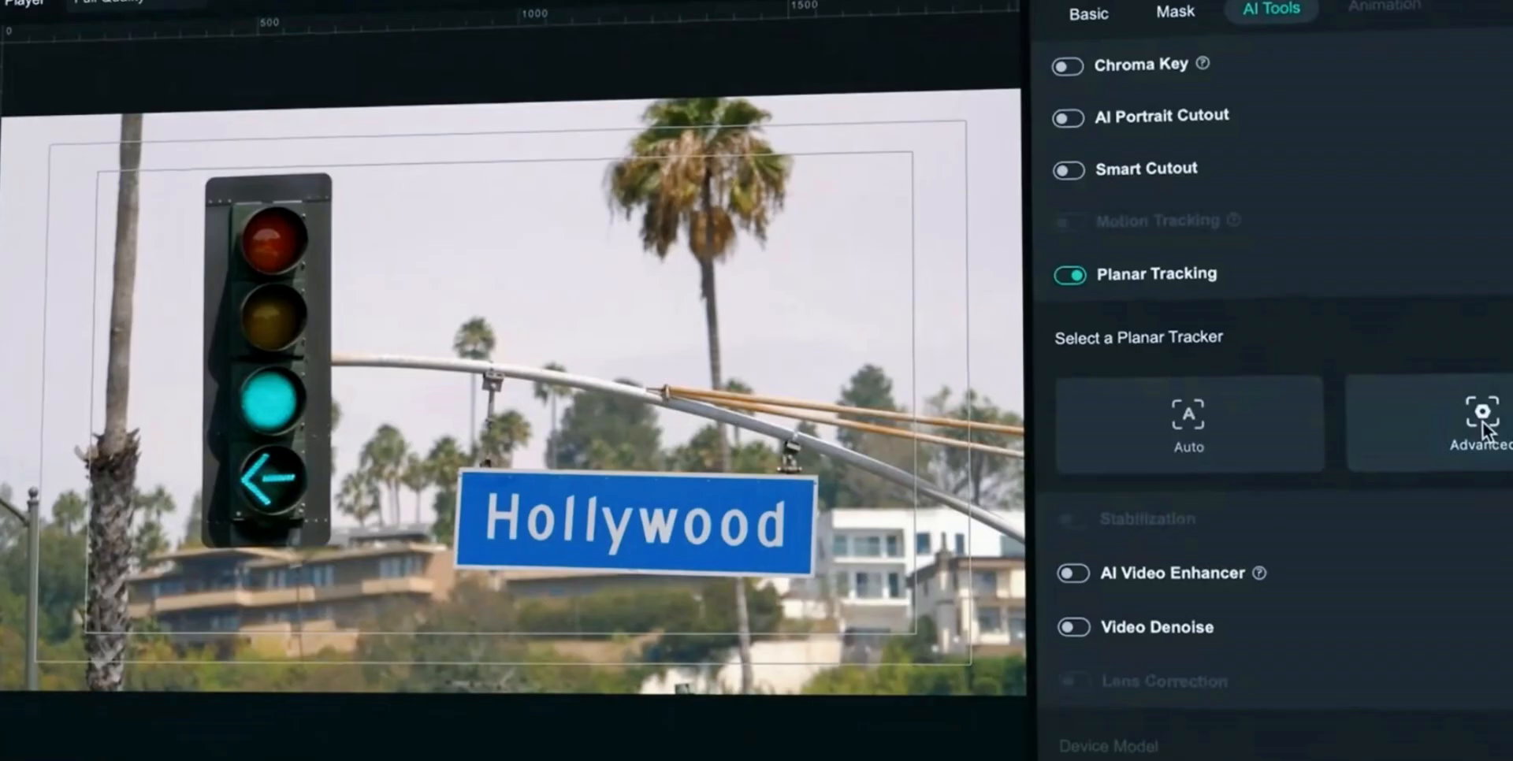
click(1481, 424)
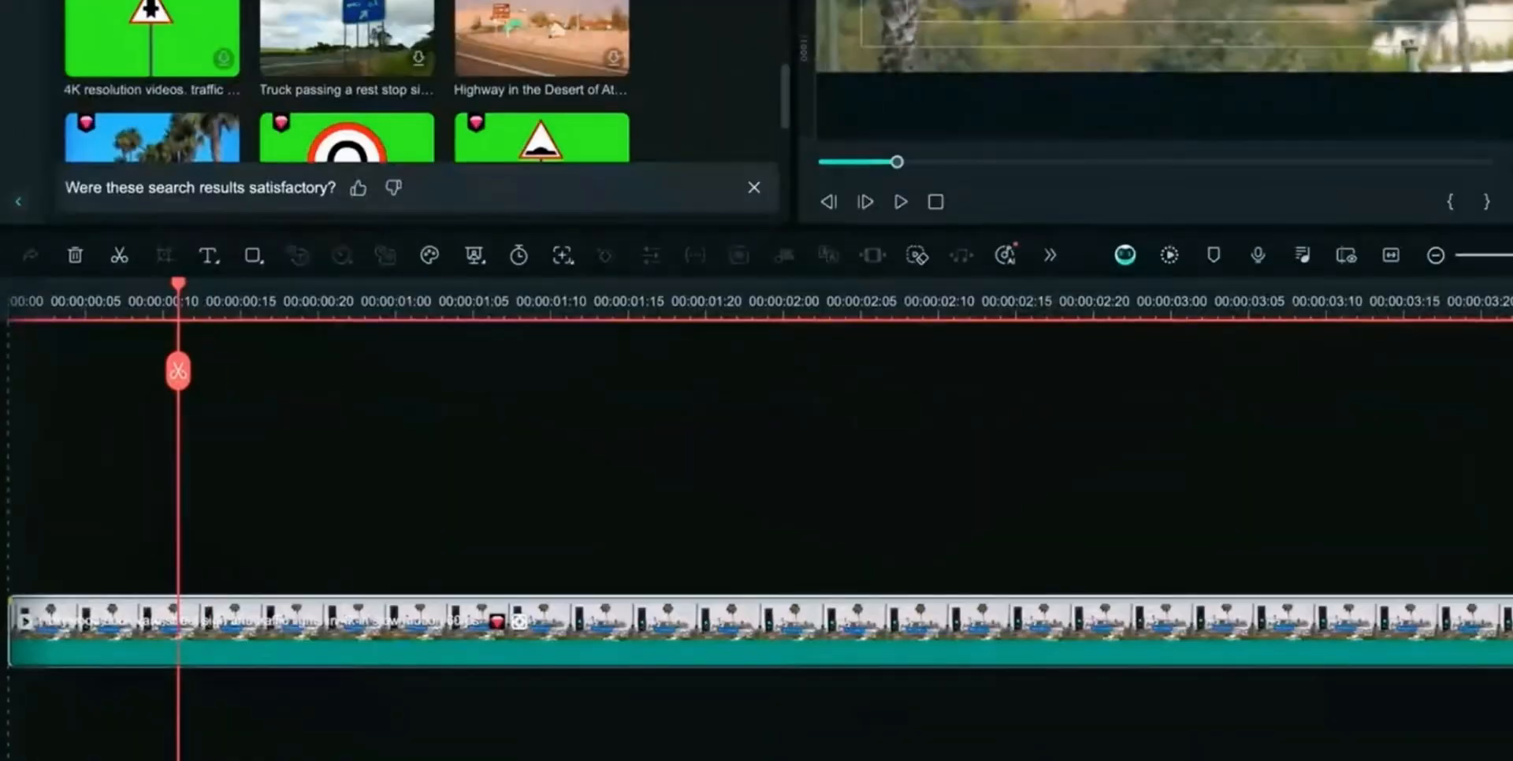
Step: Add a Rectangle shape and scrub its Position X so it covers the Hollywood sign
click(952, 302)
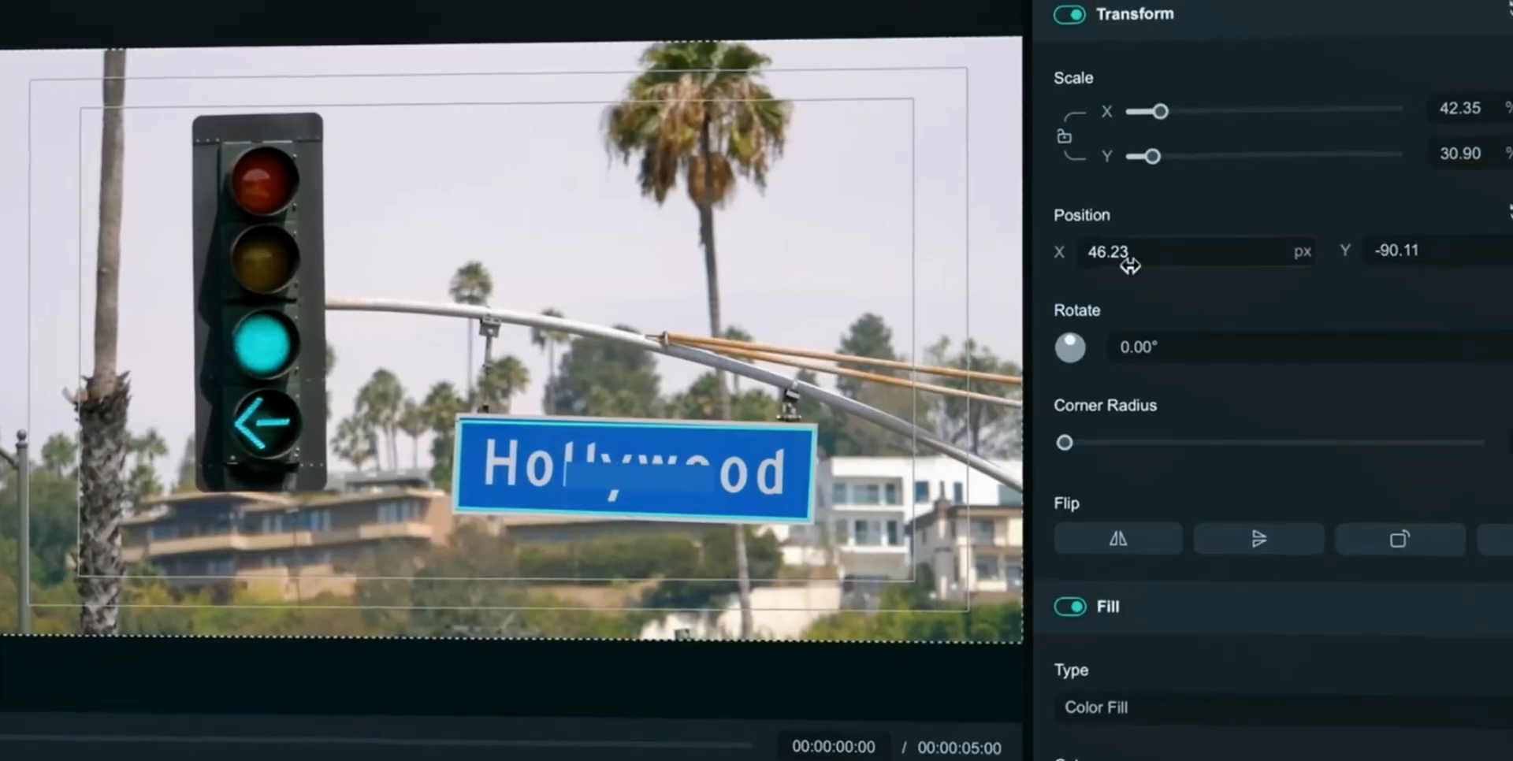
drag(1149, 158, 1214, 157)
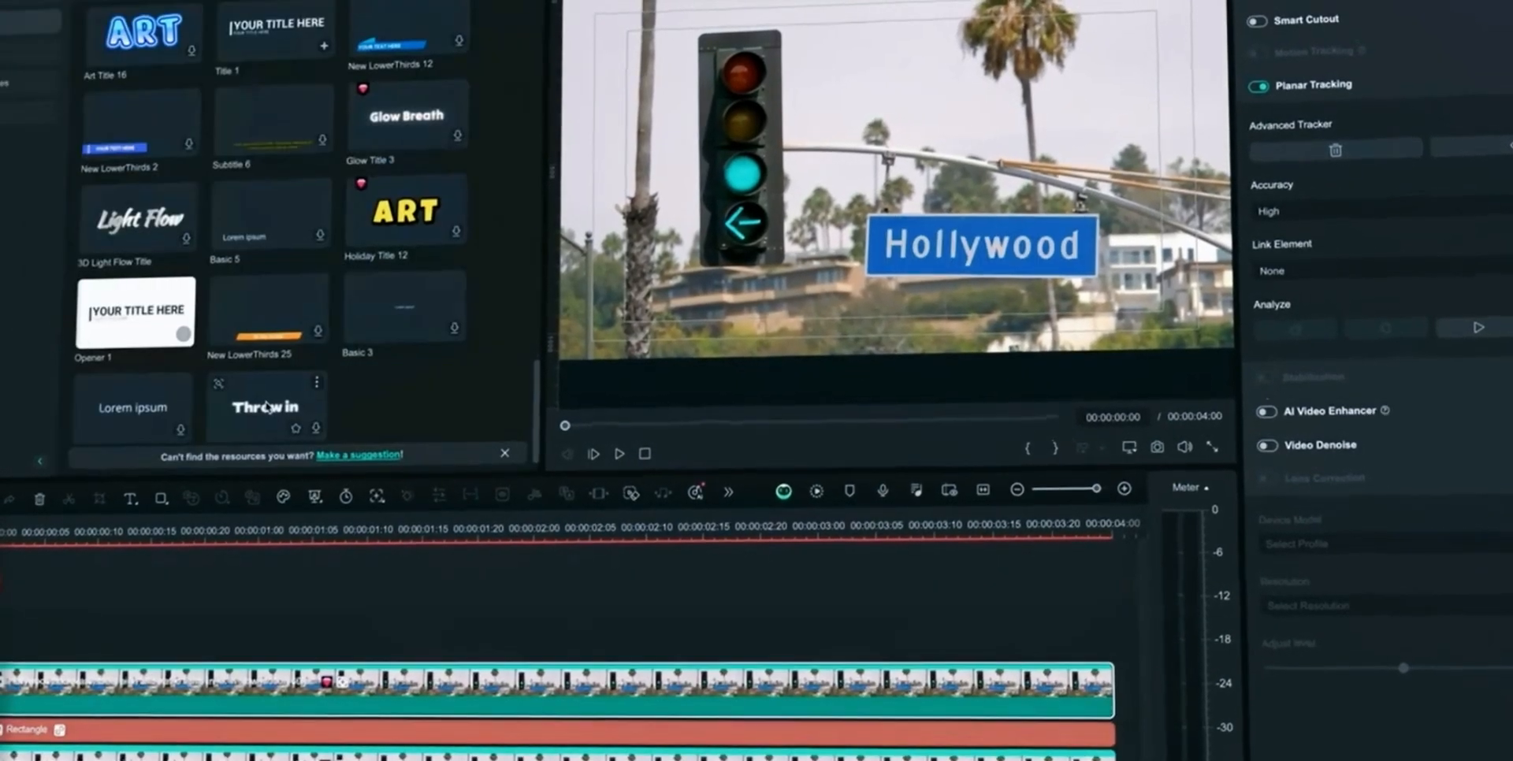
Step: Add the Dynamic Throwin Title and set it as the tracker's Link Element
click(261, 406)
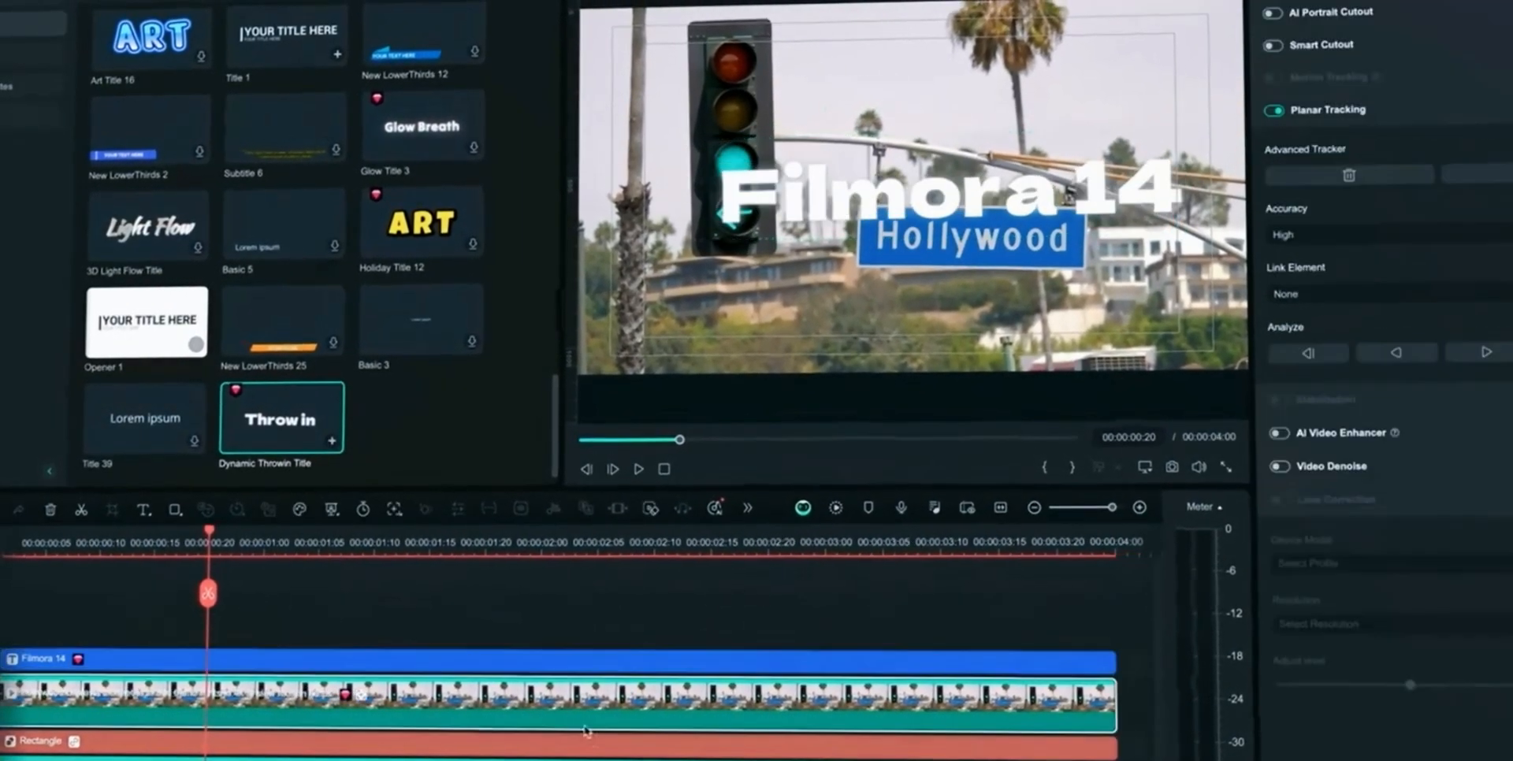
click(1381, 294)
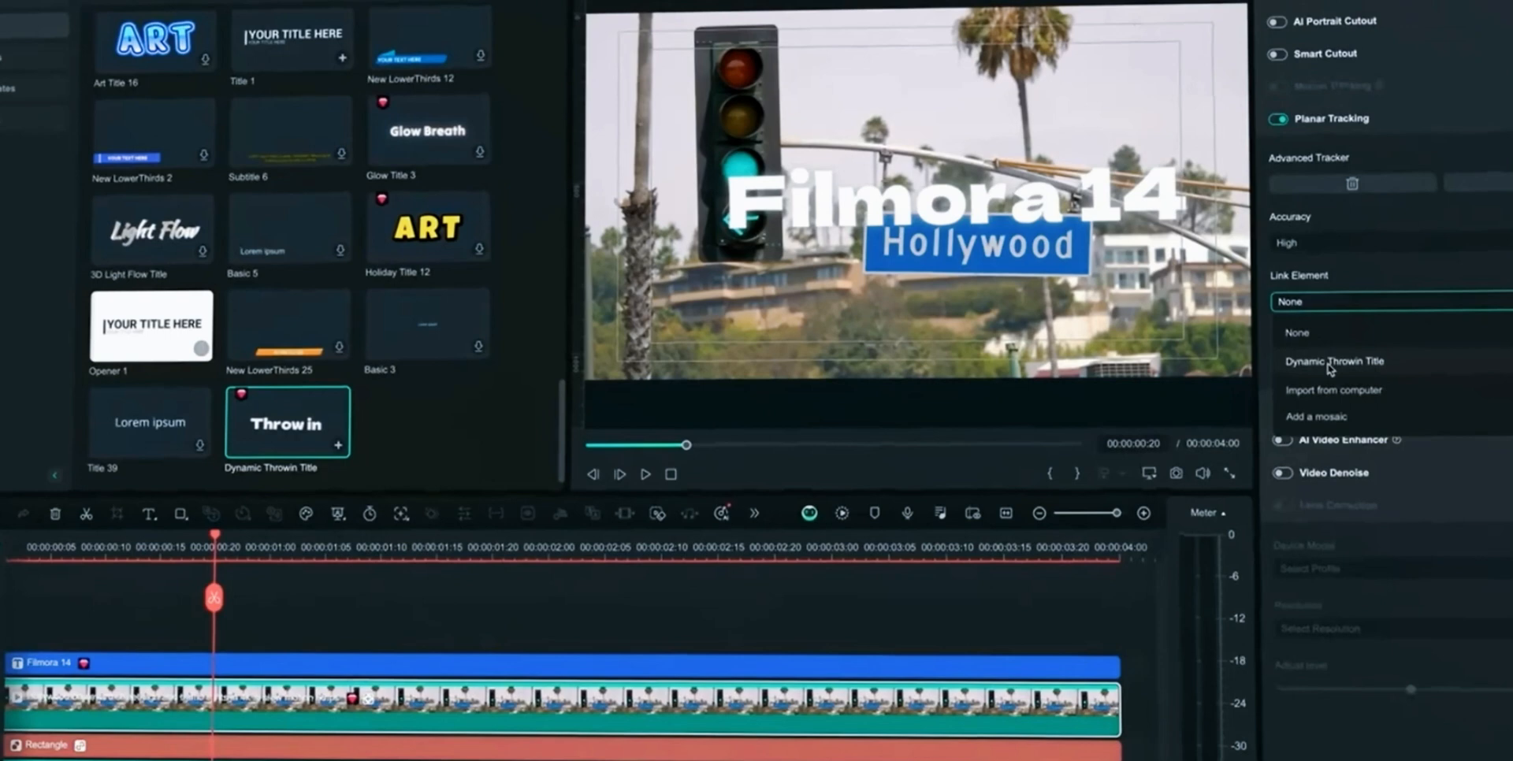
click(1335, 361)
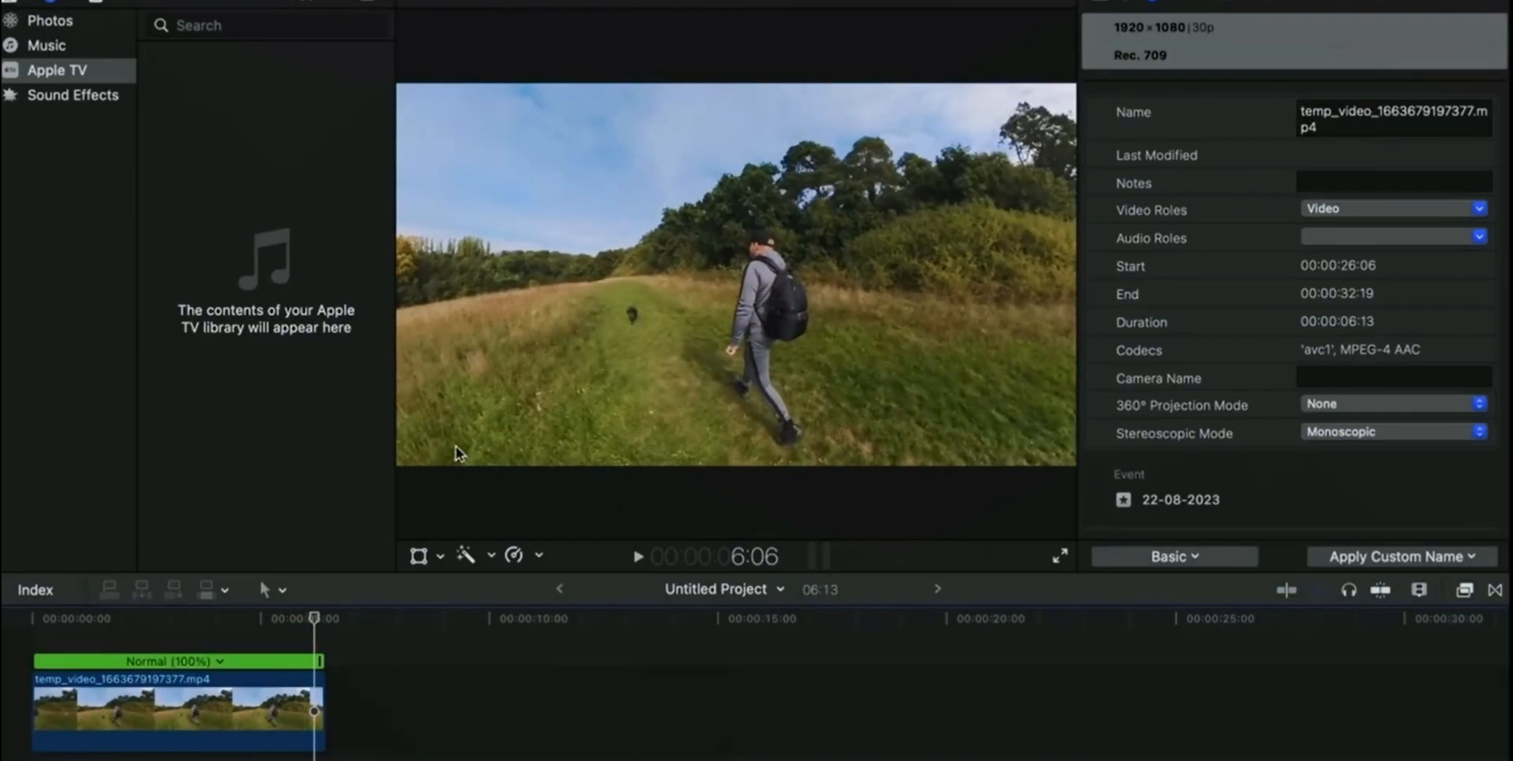
mouse_move(1212, 57)
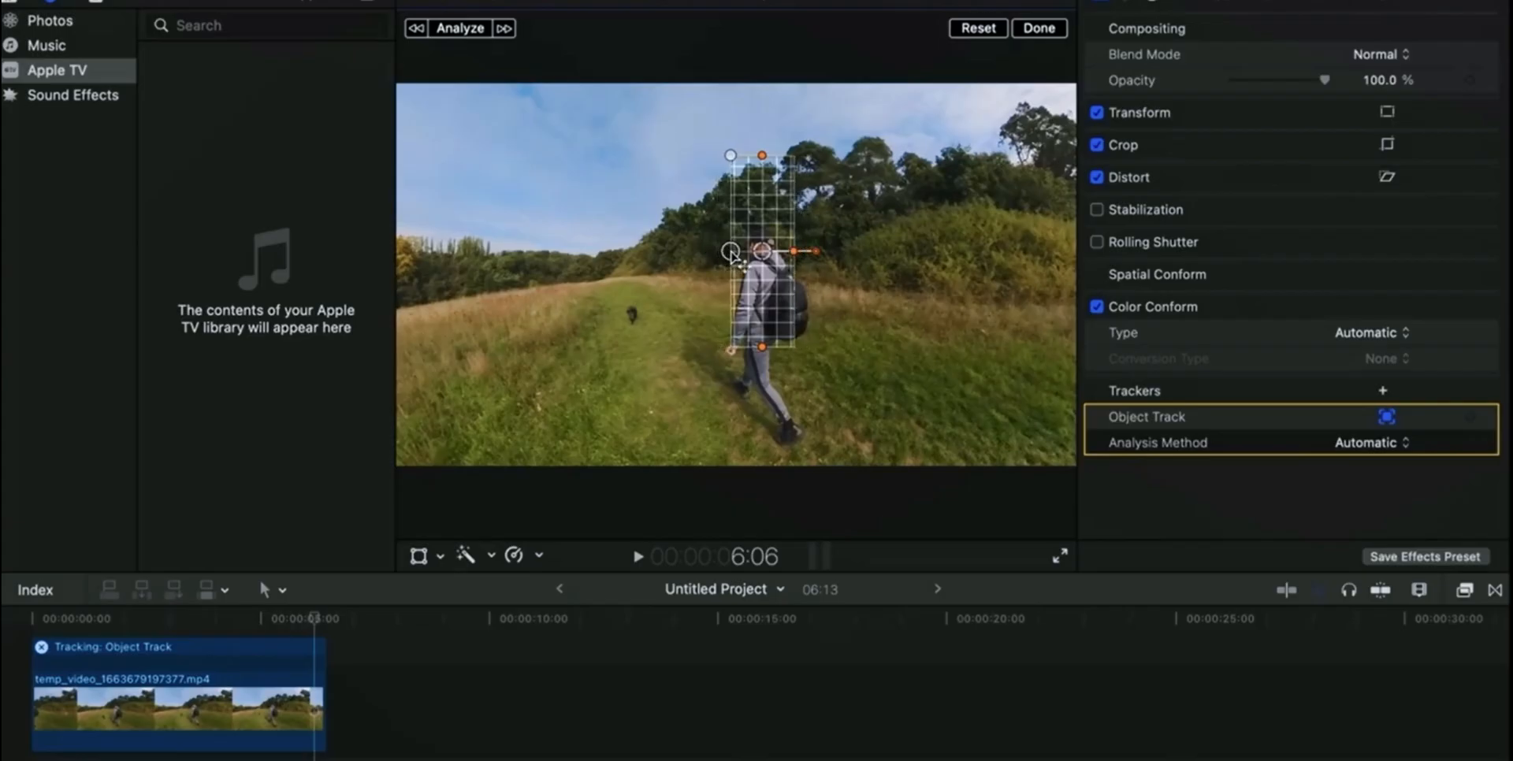
Step: Fit the Object Track box around the hiker and analyse his movement
drag(763, 252, 767, 269)
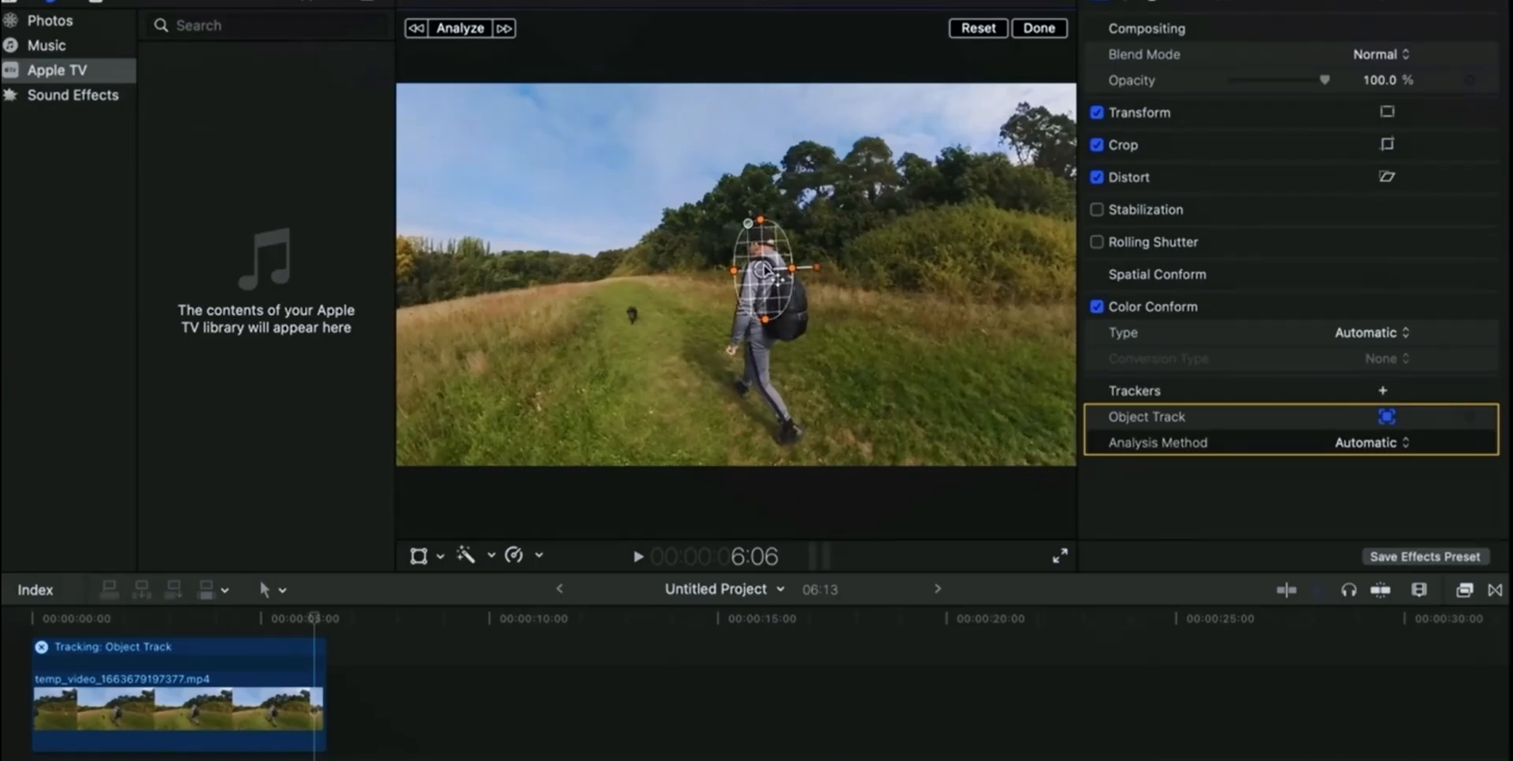
click(460, 28)
text(TRACK ROBBIE)
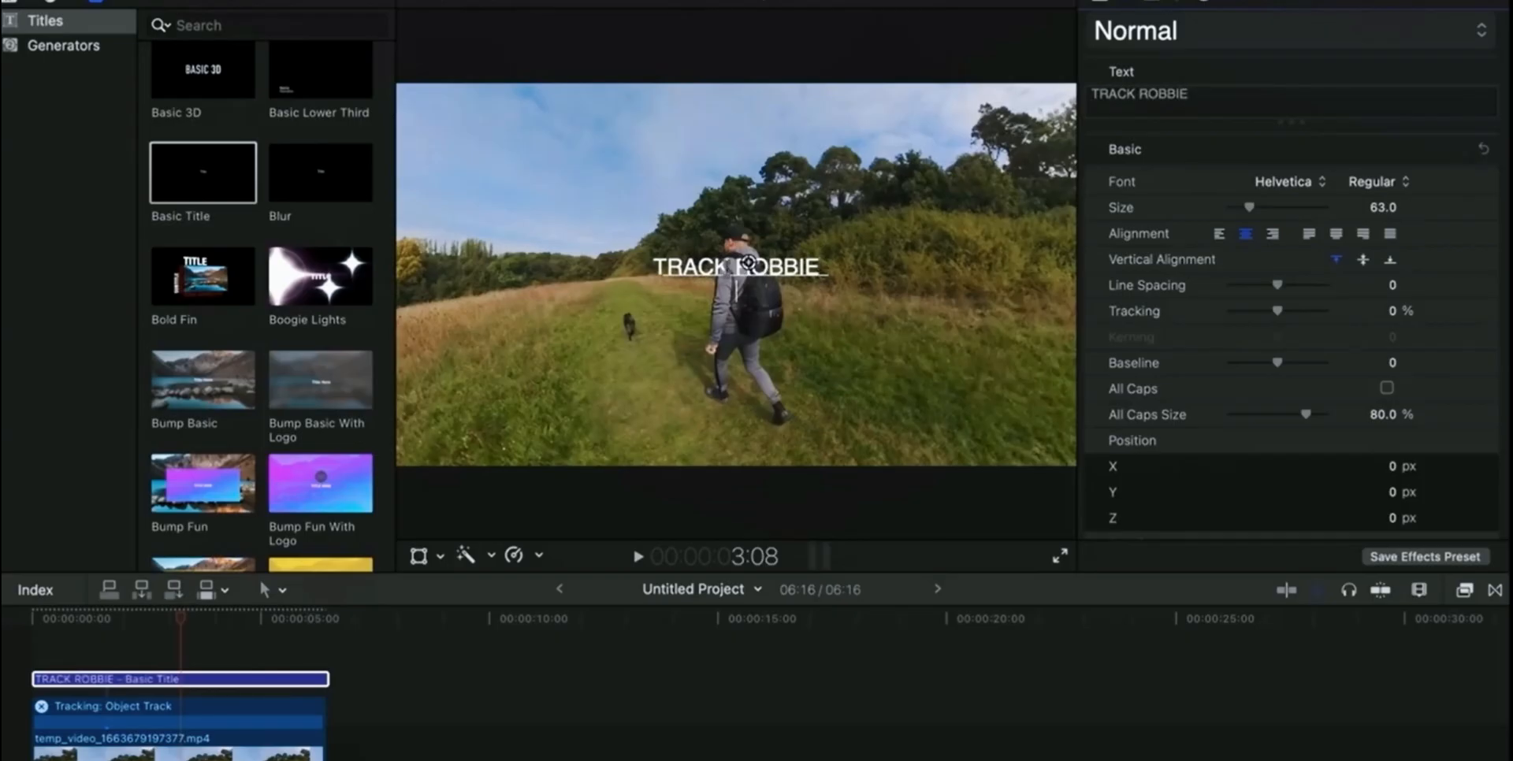
Step: Raise the TRACK ROBBIE title, set its Tracker Source to Object Track and confirm with Done
drag(736, 268, 736, 203)
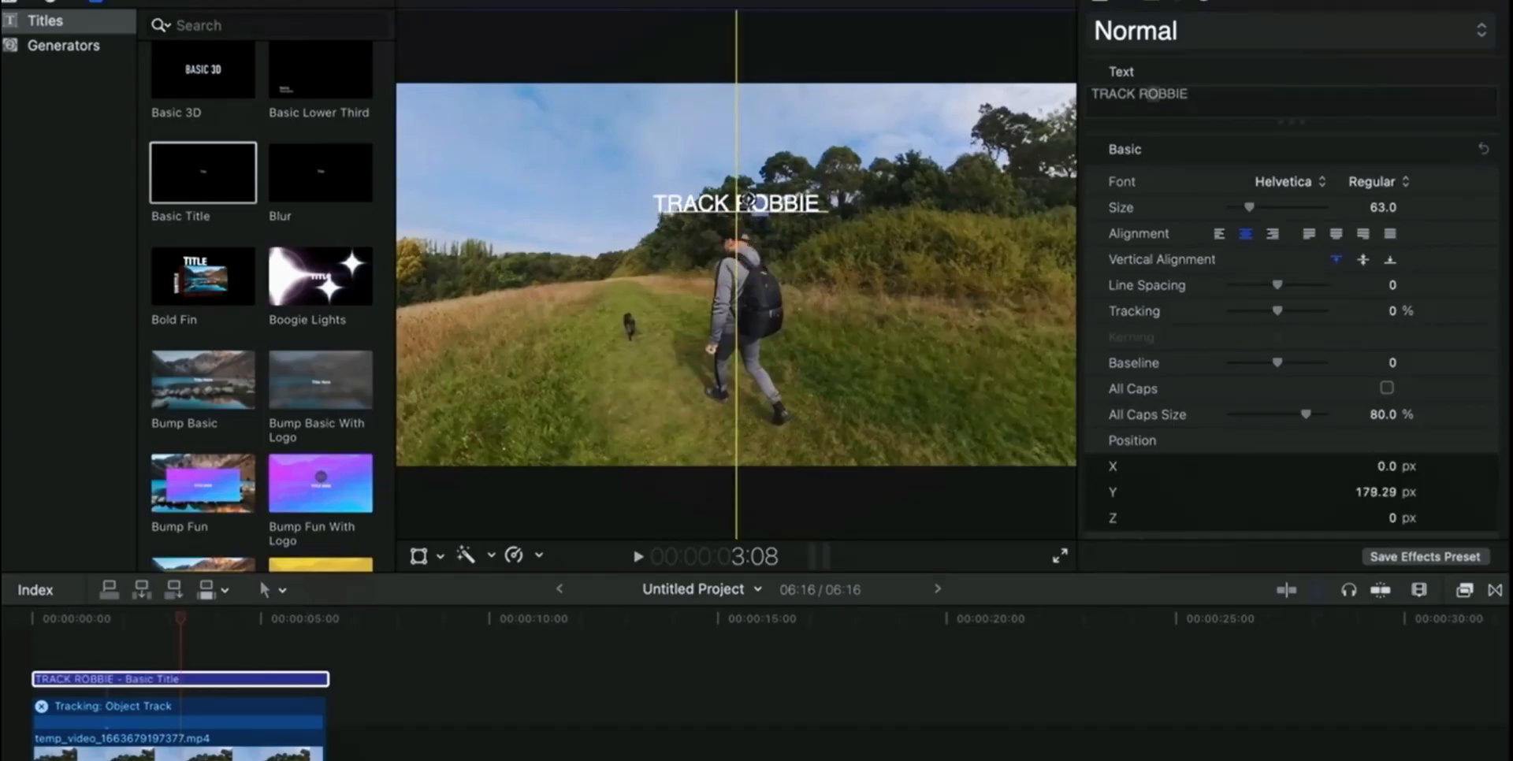
click(419, 557)
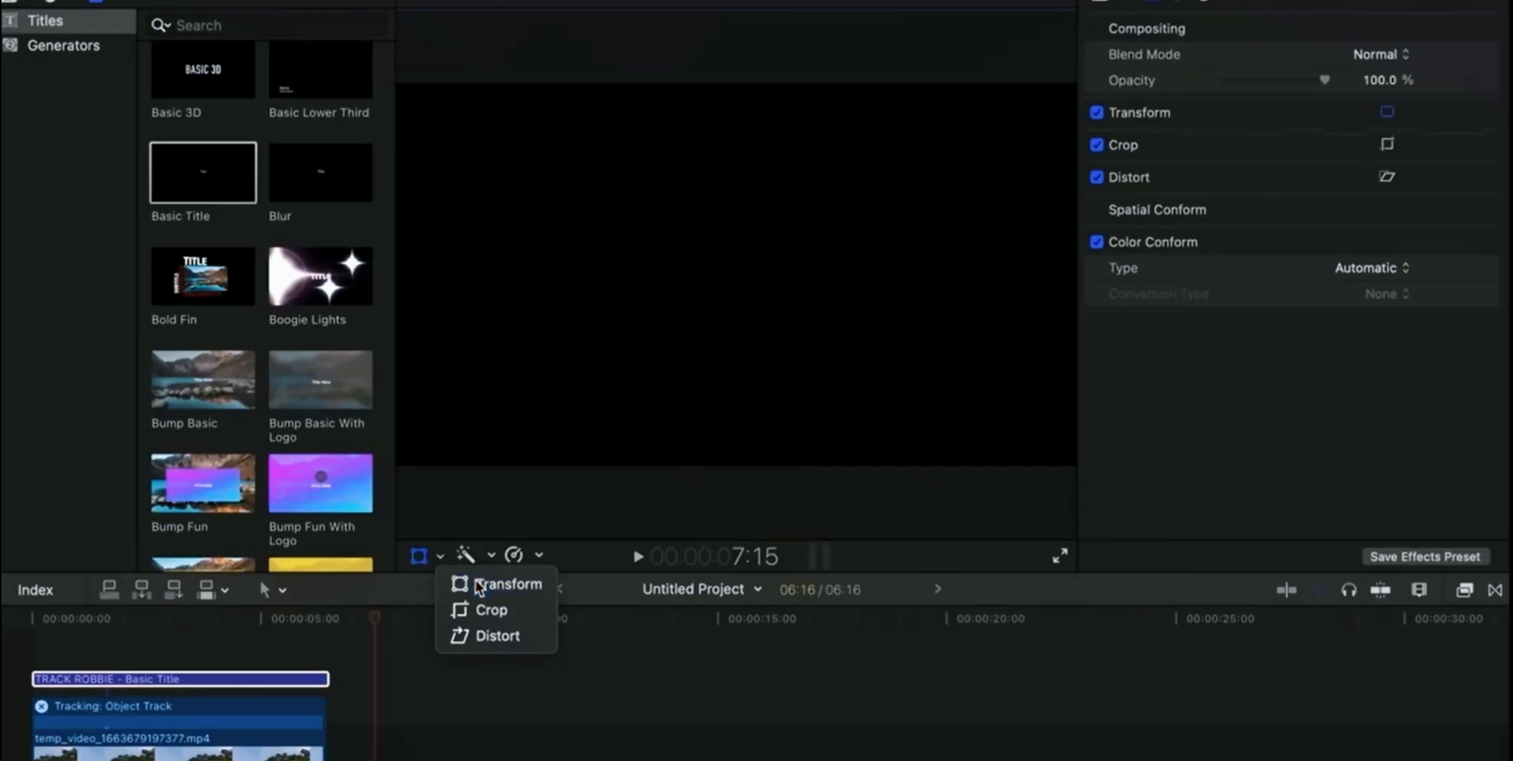
click(509, 583)
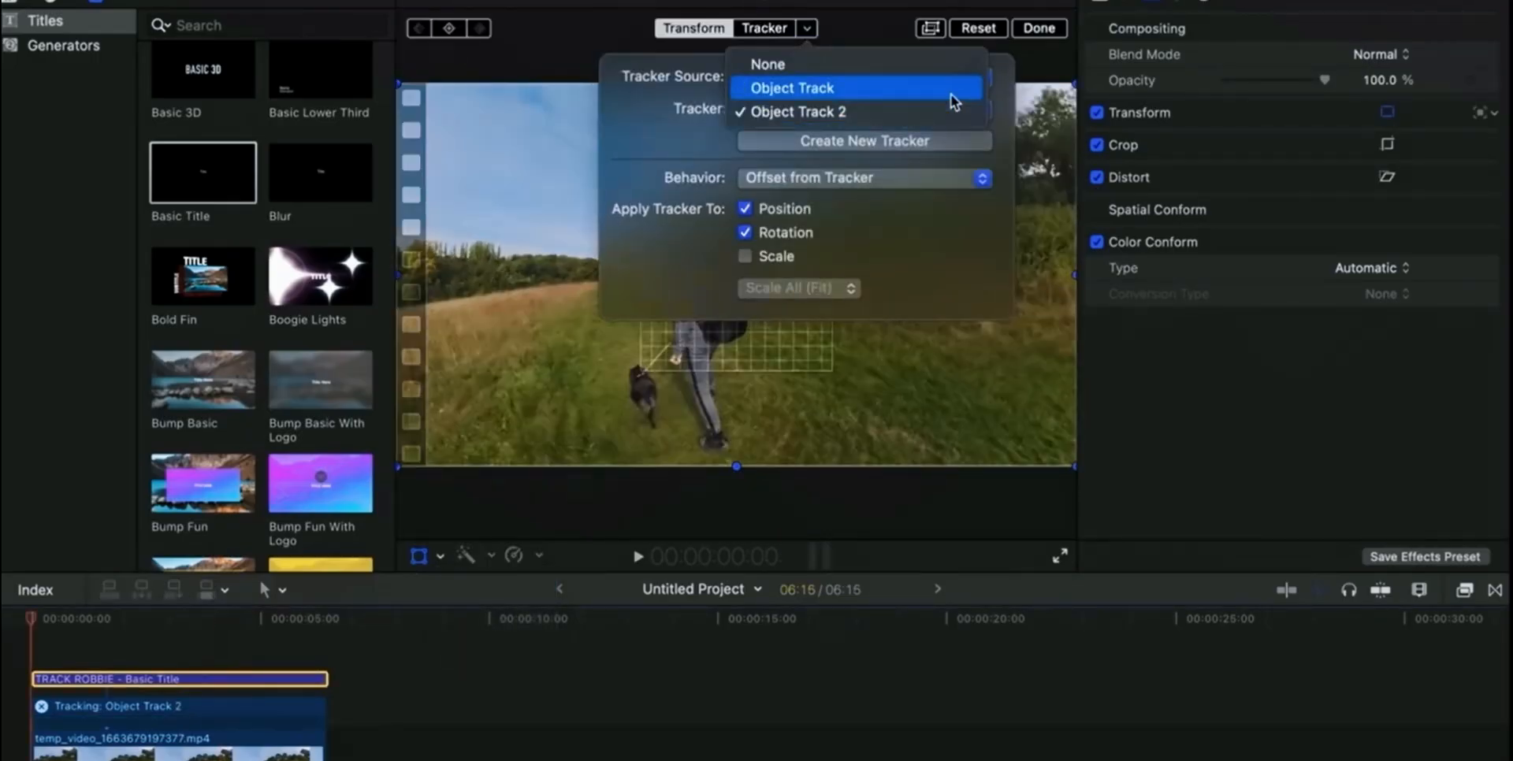
click(791, 86)
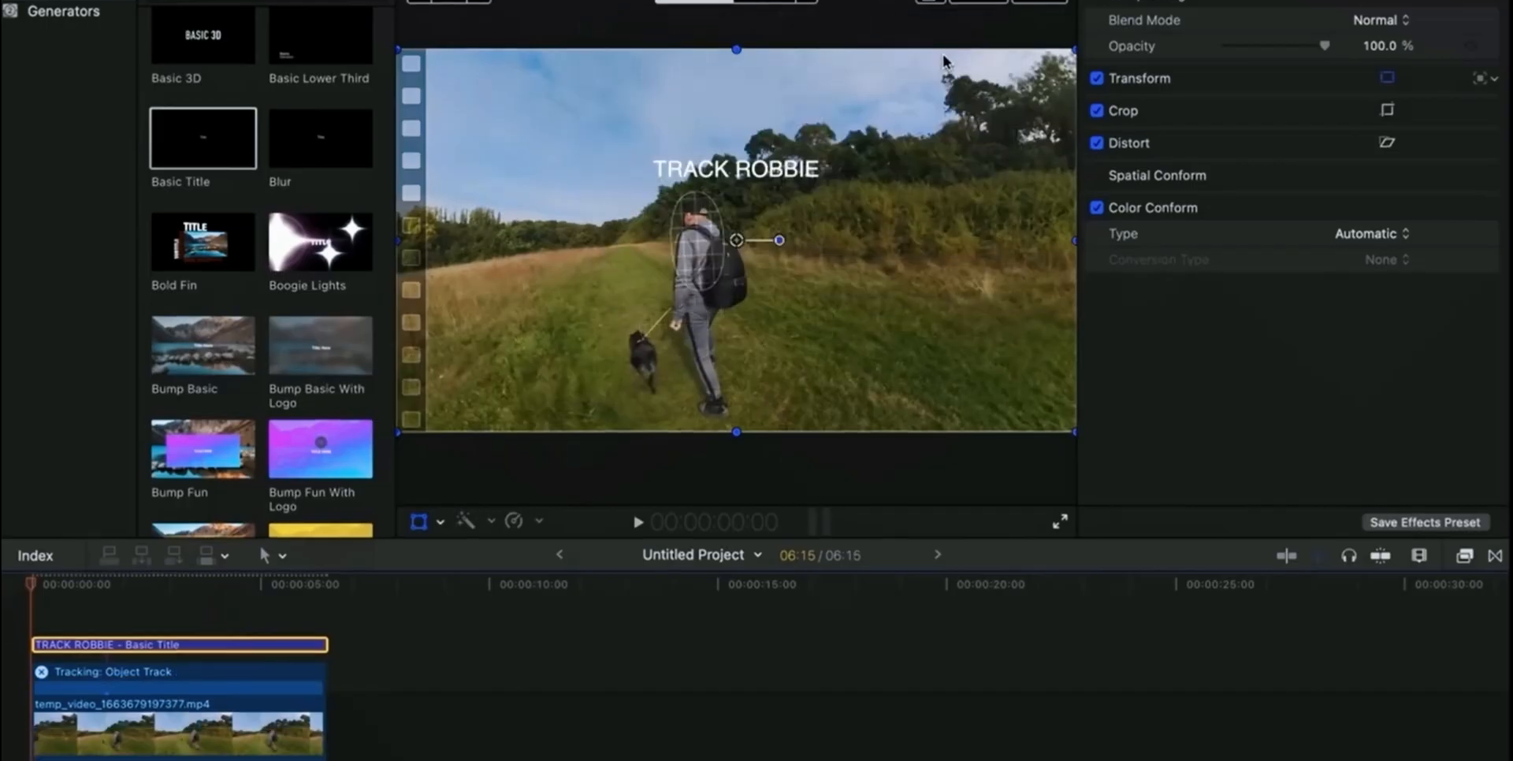
click(637, 522)
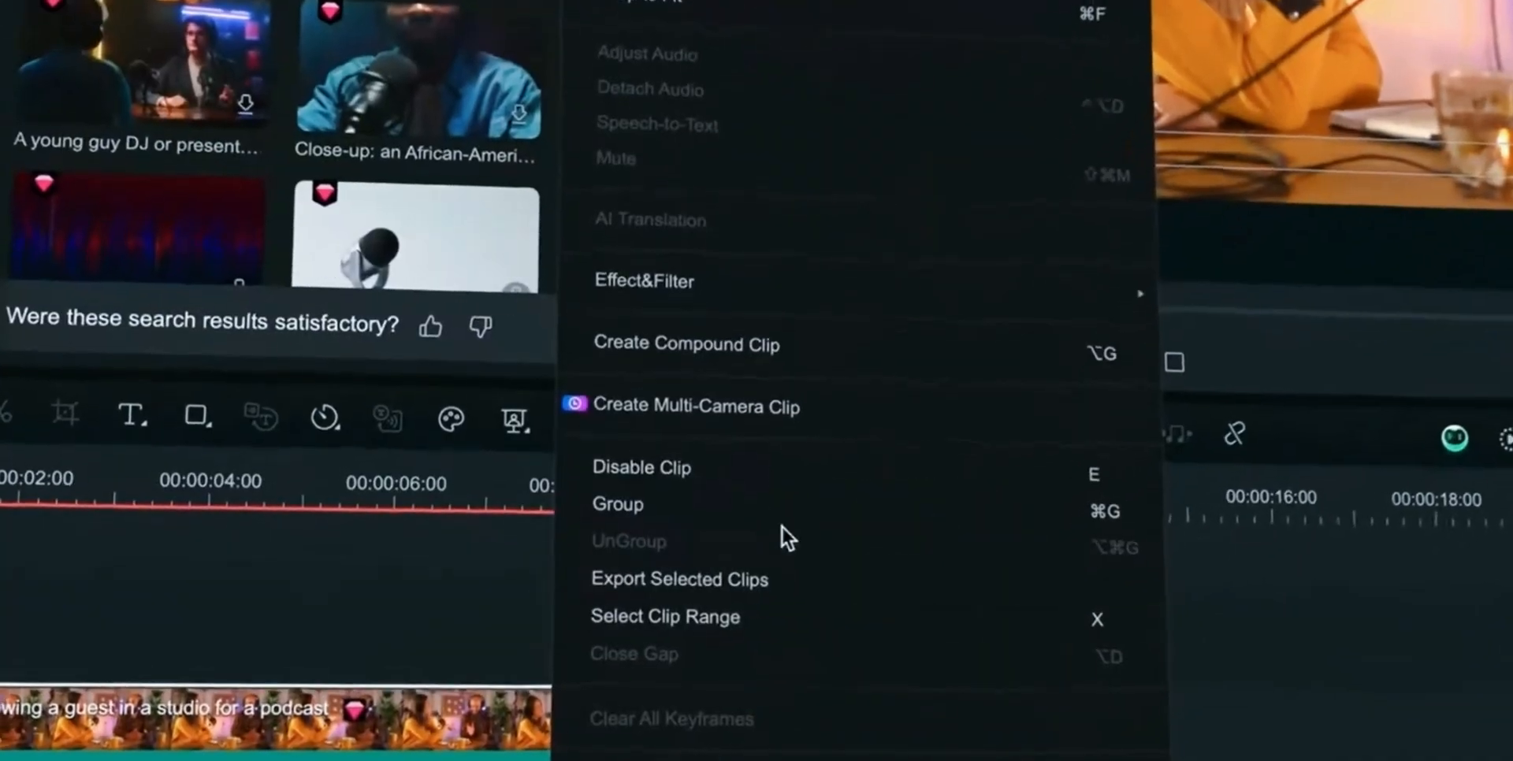
Step: Create a Multi-Camera Clip from the podcast clips with Audio synchronization
click(696, 405)
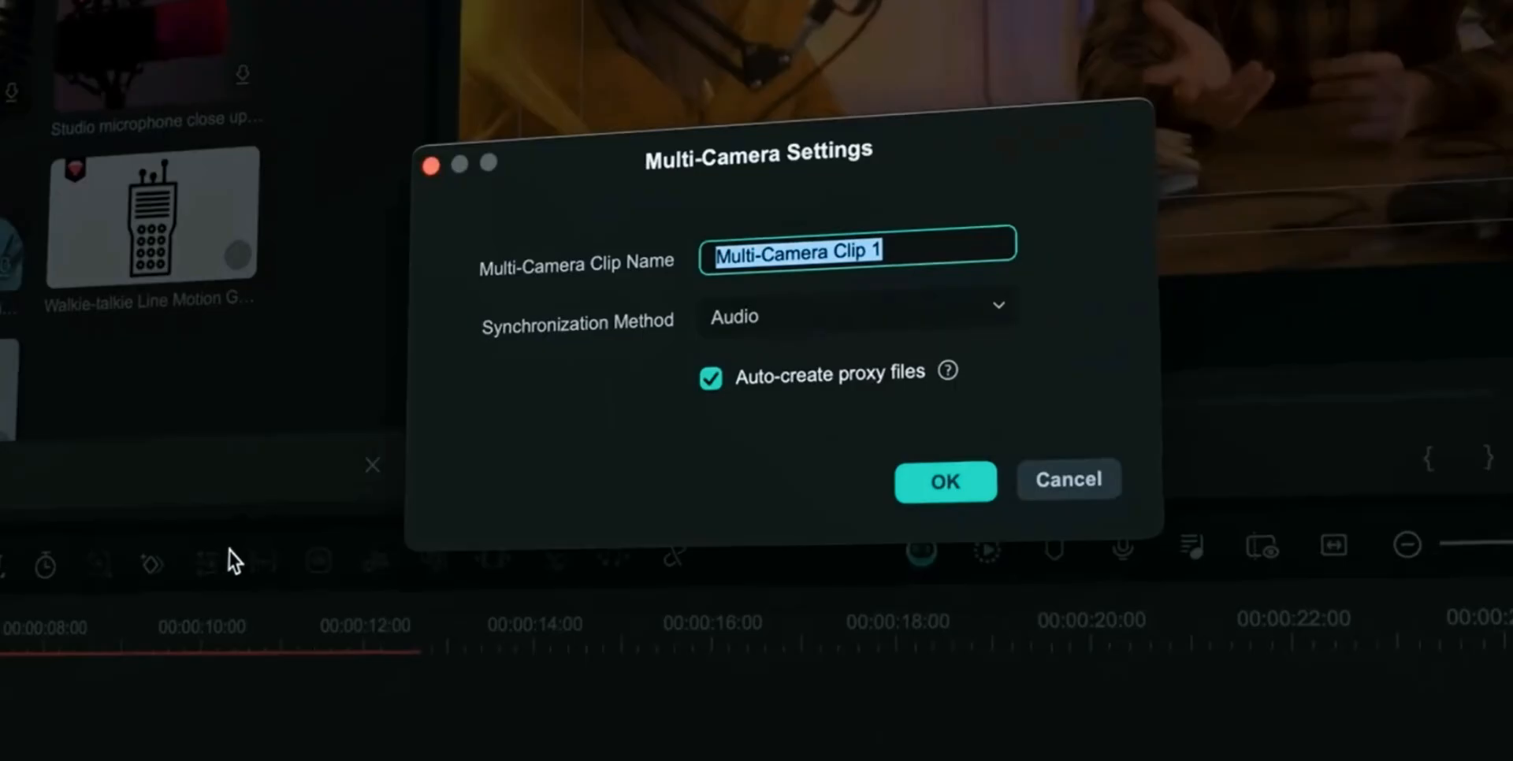
click(882, 328)
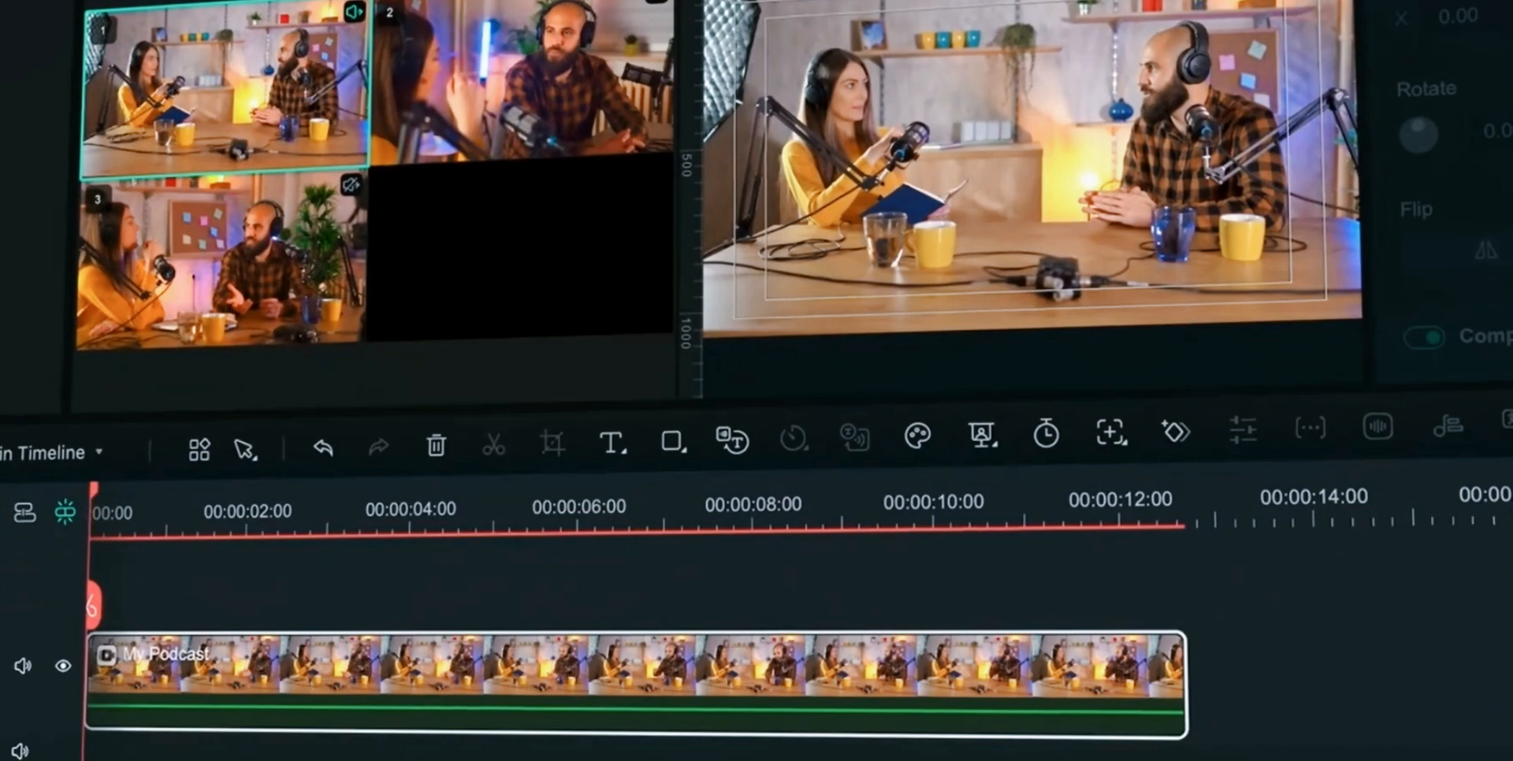
click(493, 444)
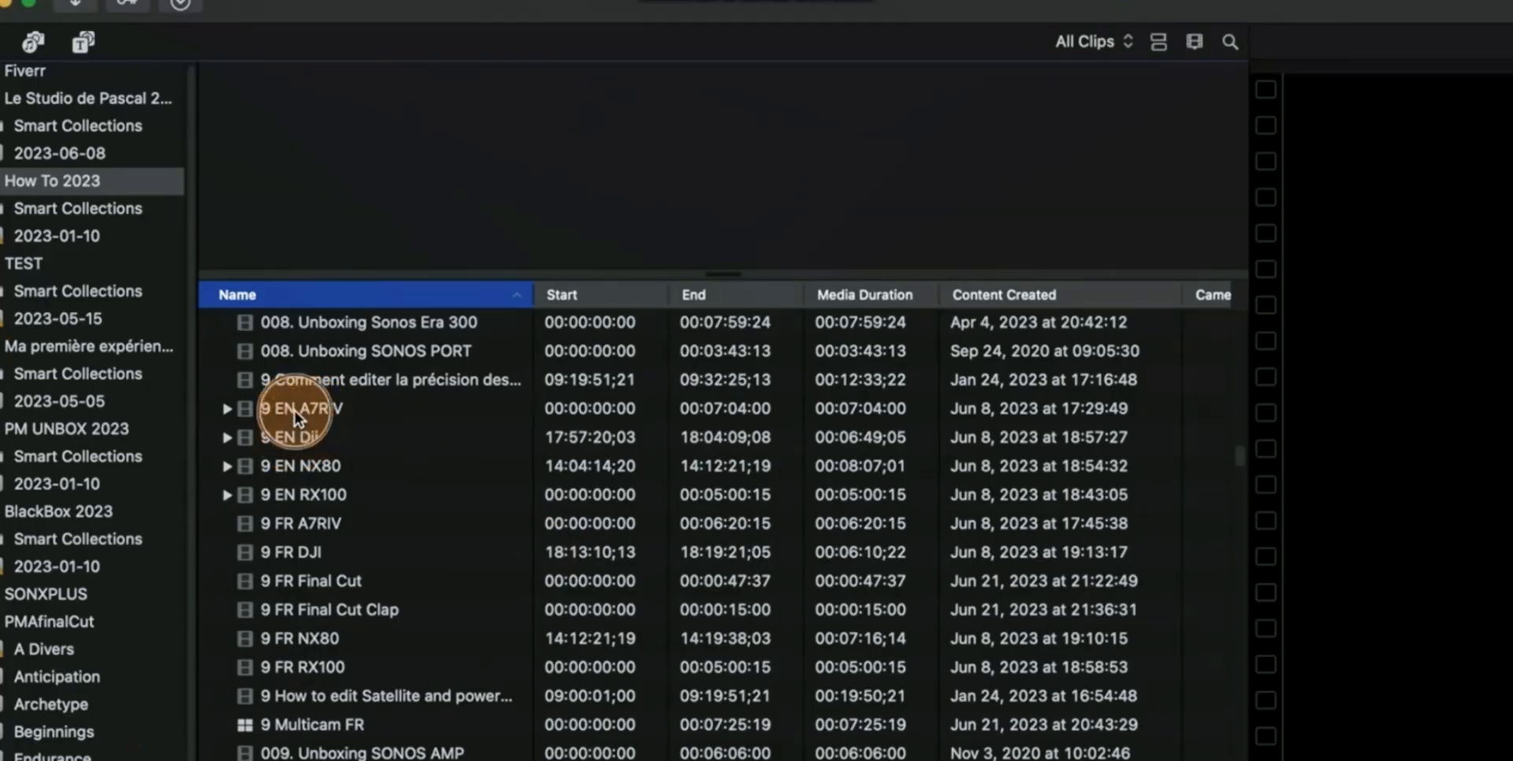
Step: Create a New Multicam Clip named '9 Multicam EN' using audio for synchronization
right_click(295, 410)
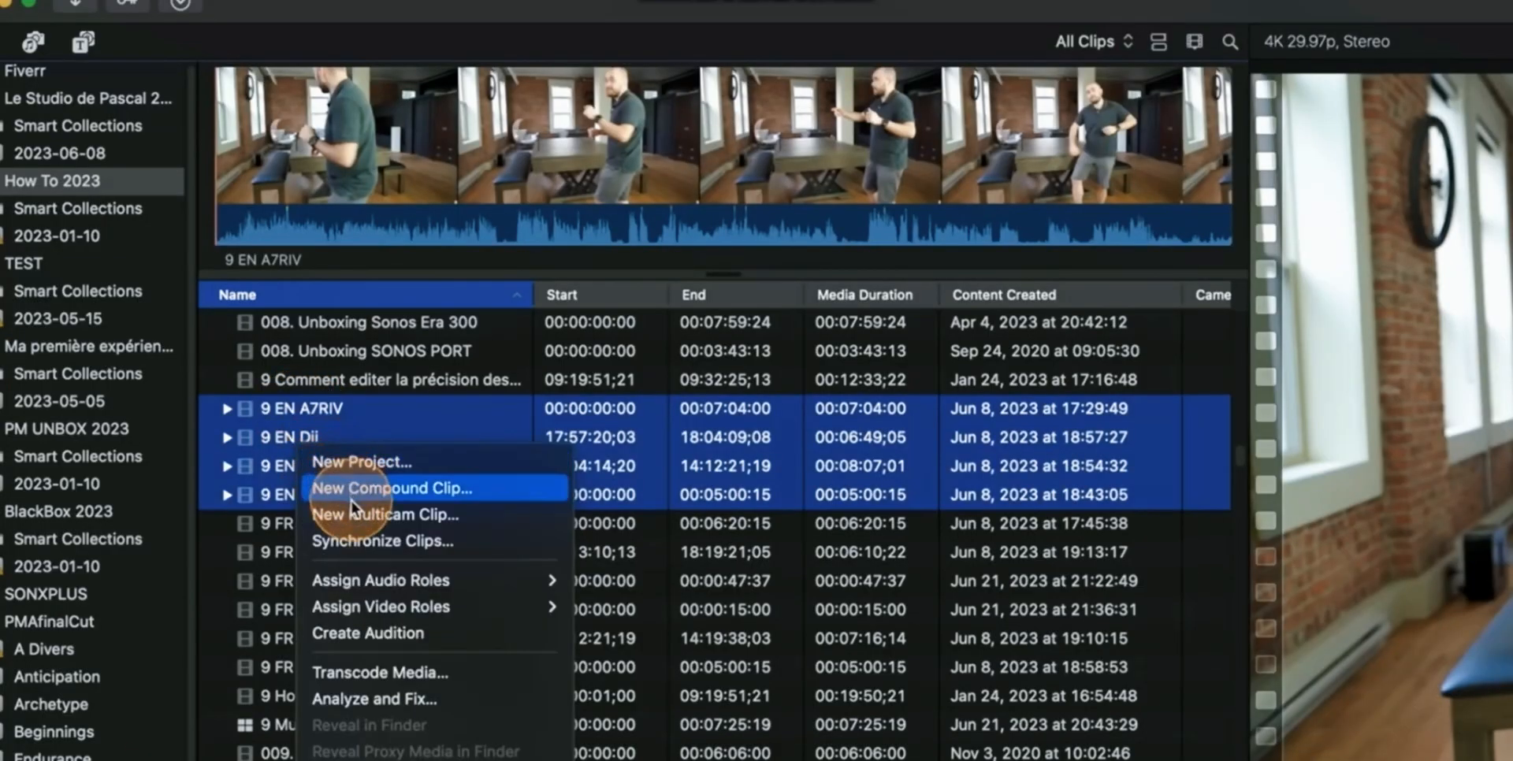
click(384, 514)
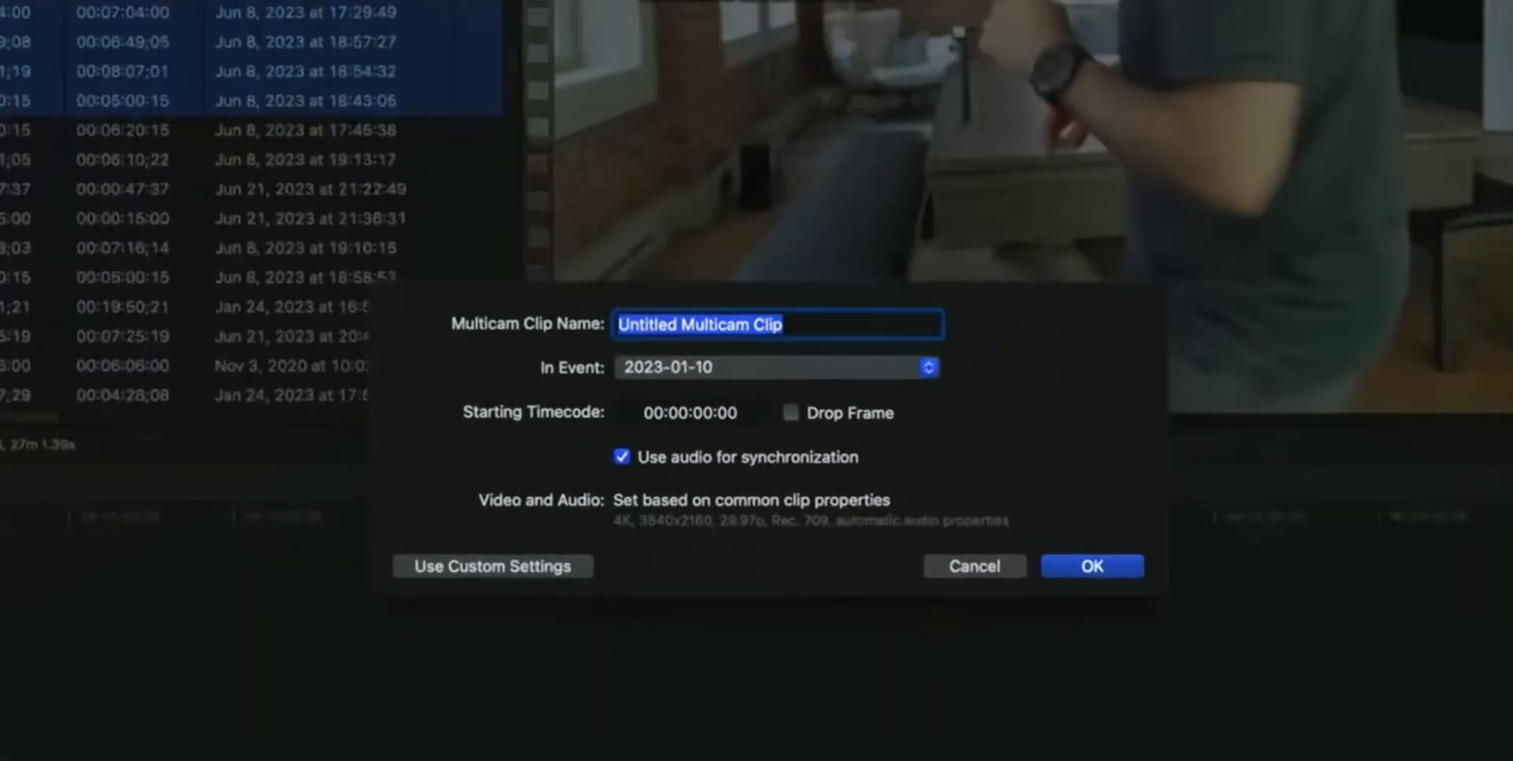
text(9)
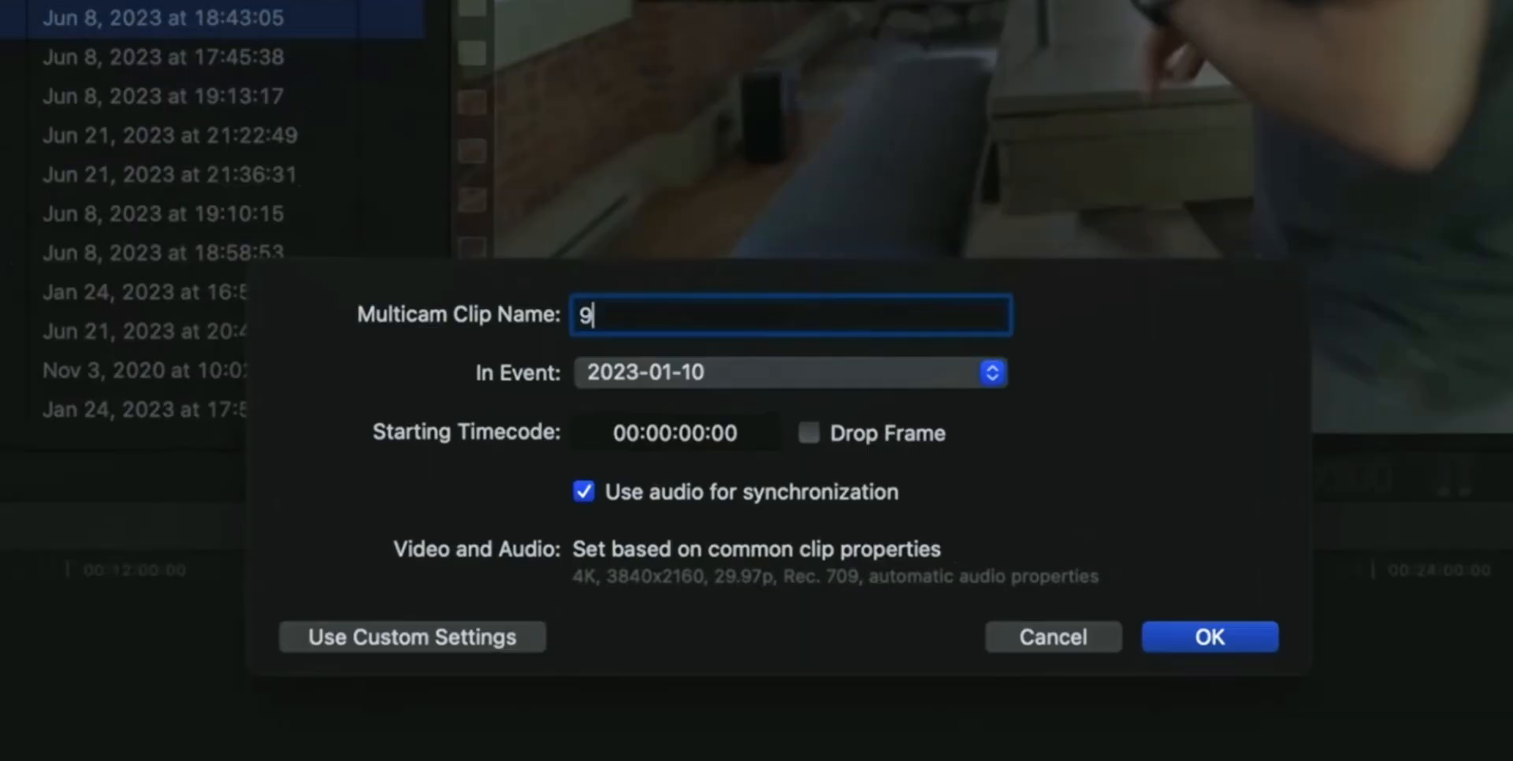
text(Multicam EN)
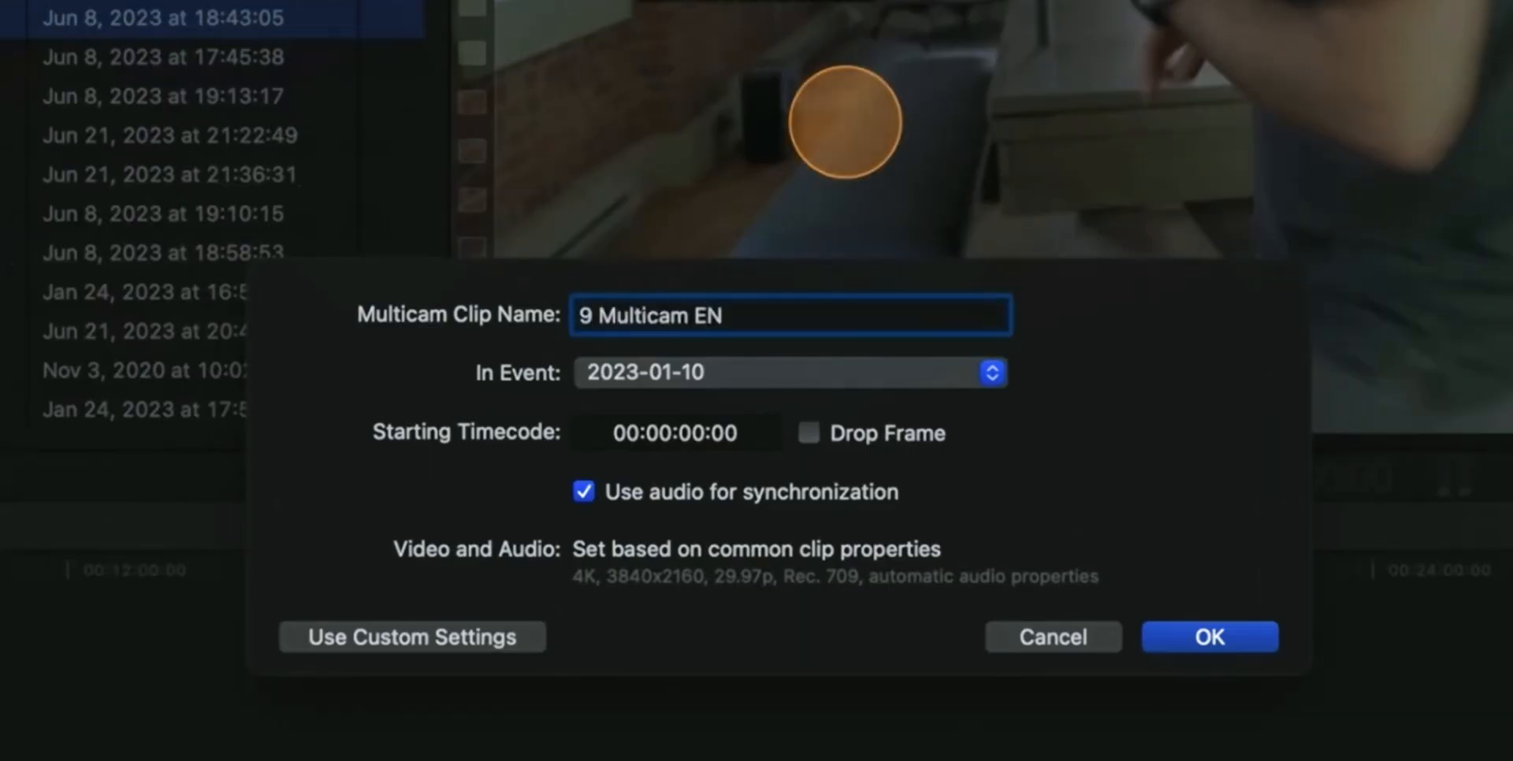
click(1208, 636)
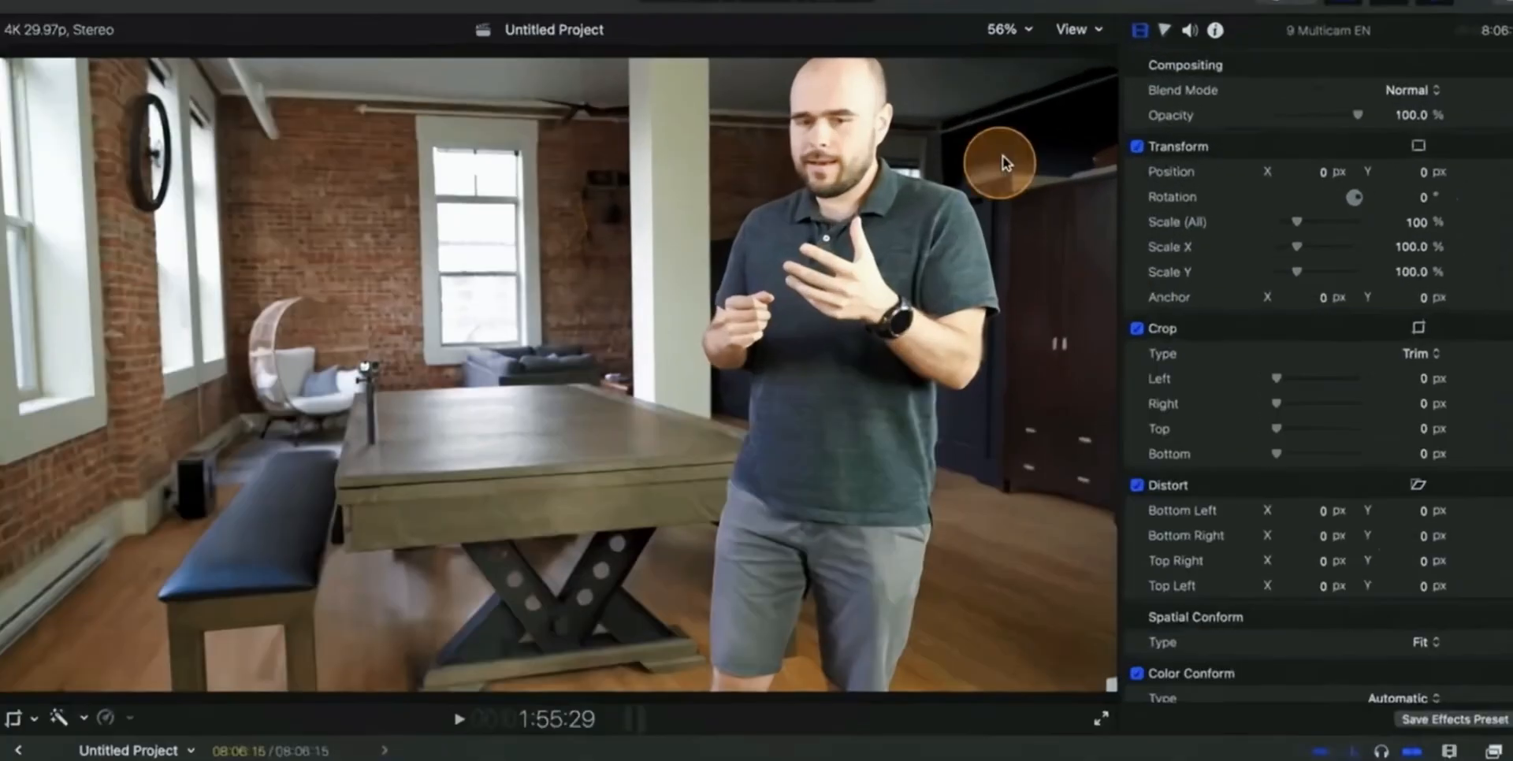
Step: Show the Angles viewer from the View menu and switch between camera angles
click(1072, 29)
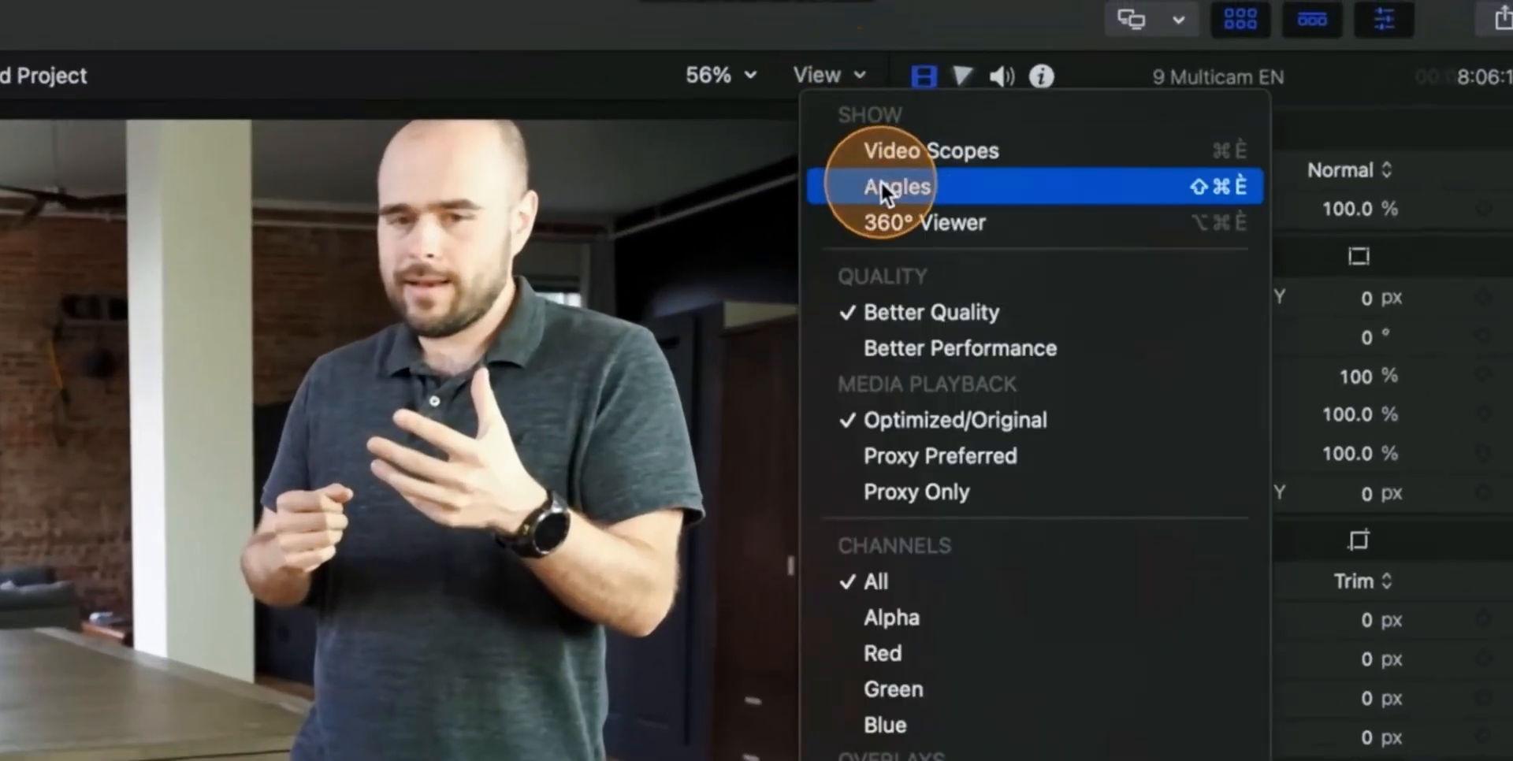
click(895, 186)
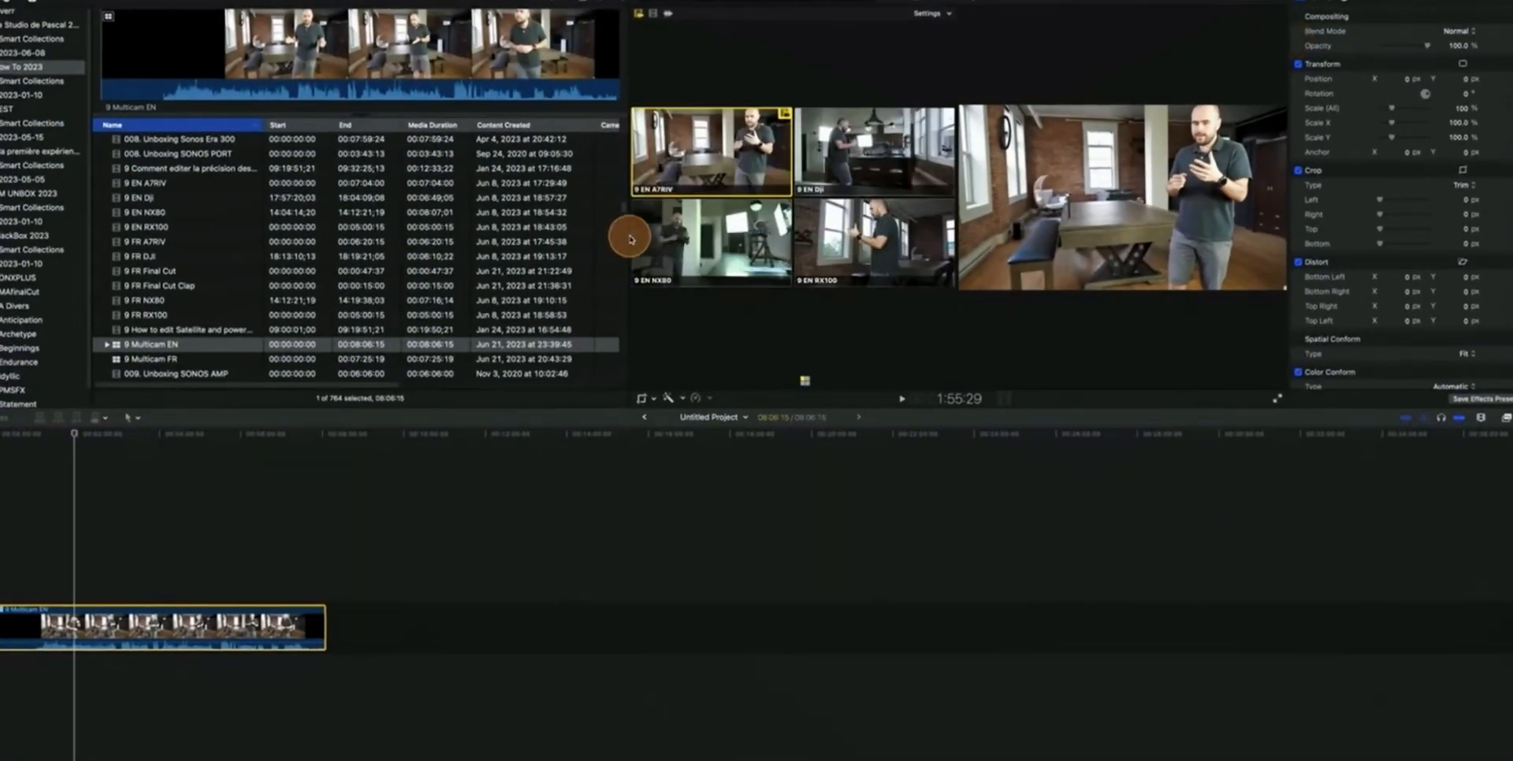
click(900, 398)
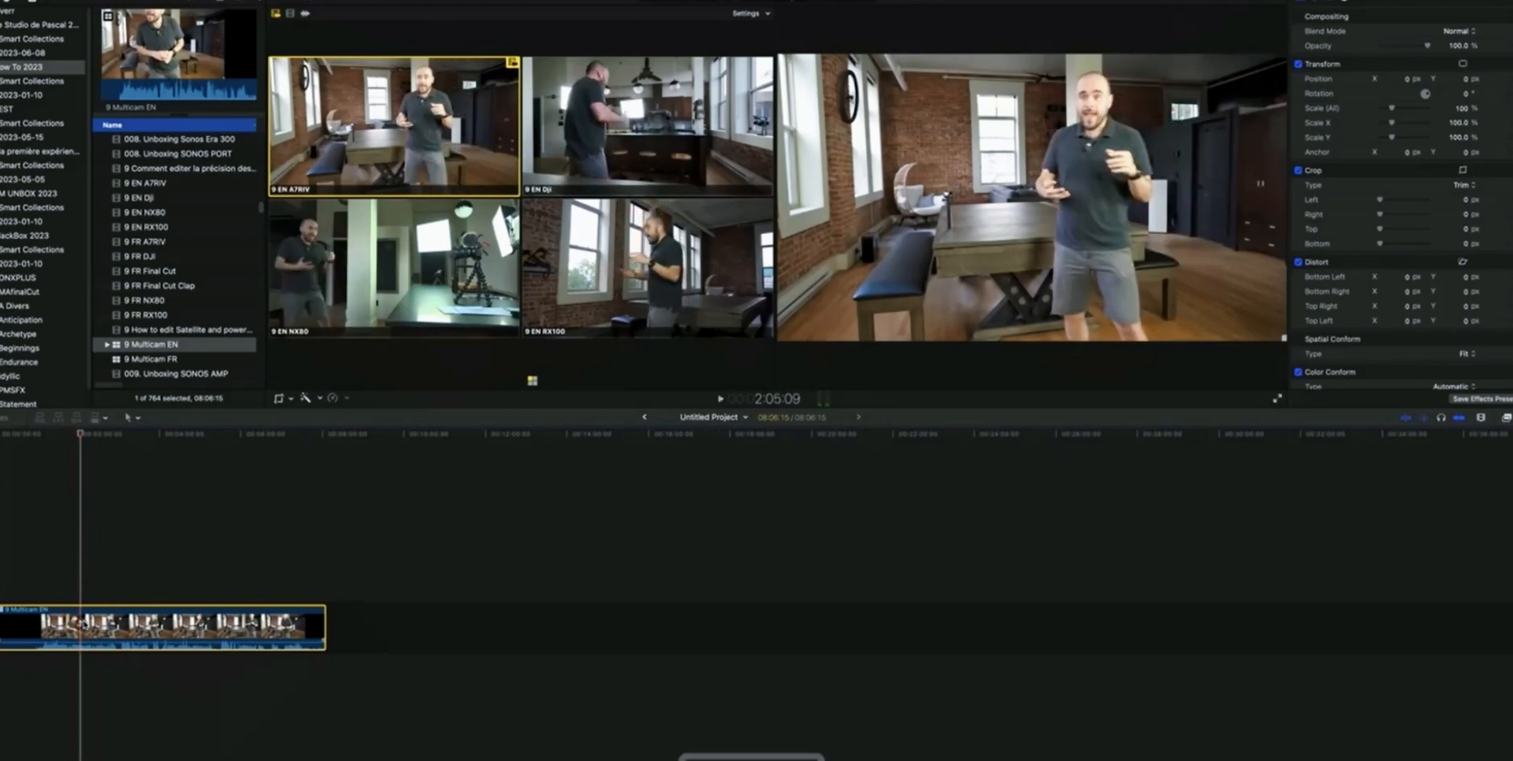
click(720, 399)
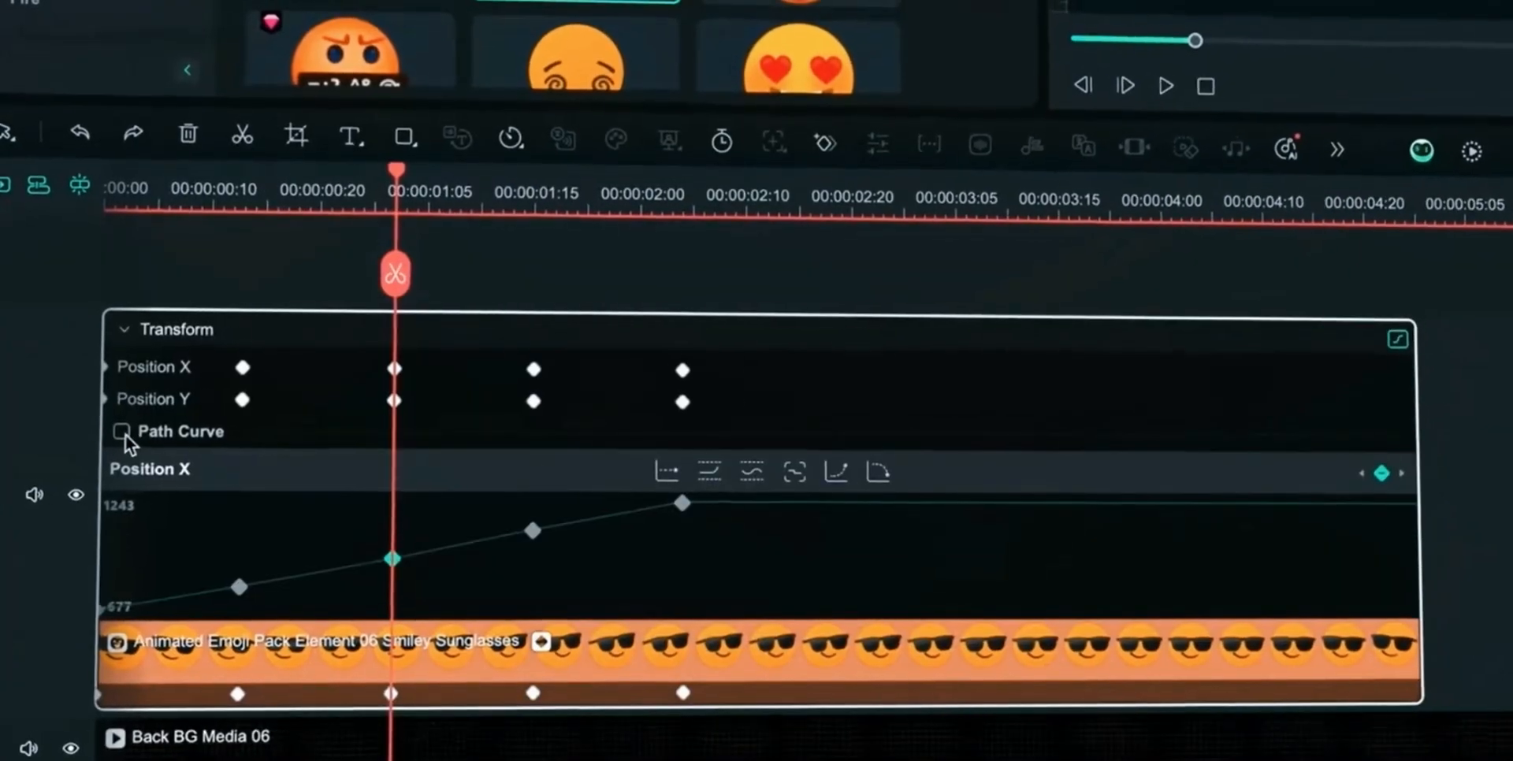
Step: Bring up the context actions on the sunglasses emoji clip's keyframe area
right_click(810, 510)
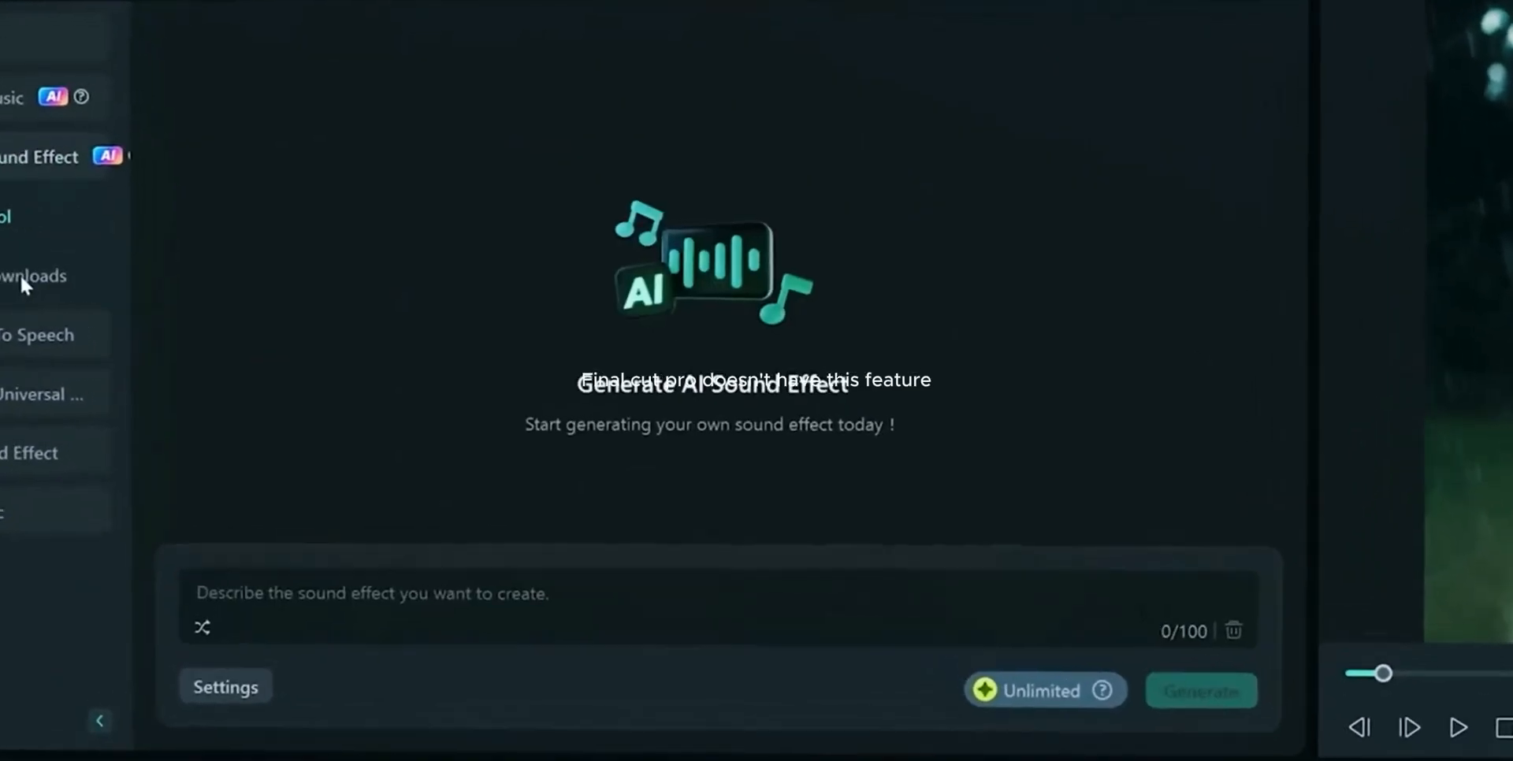
Step: Generate an AI sound effect from the prompt 'rain'
text(rain)
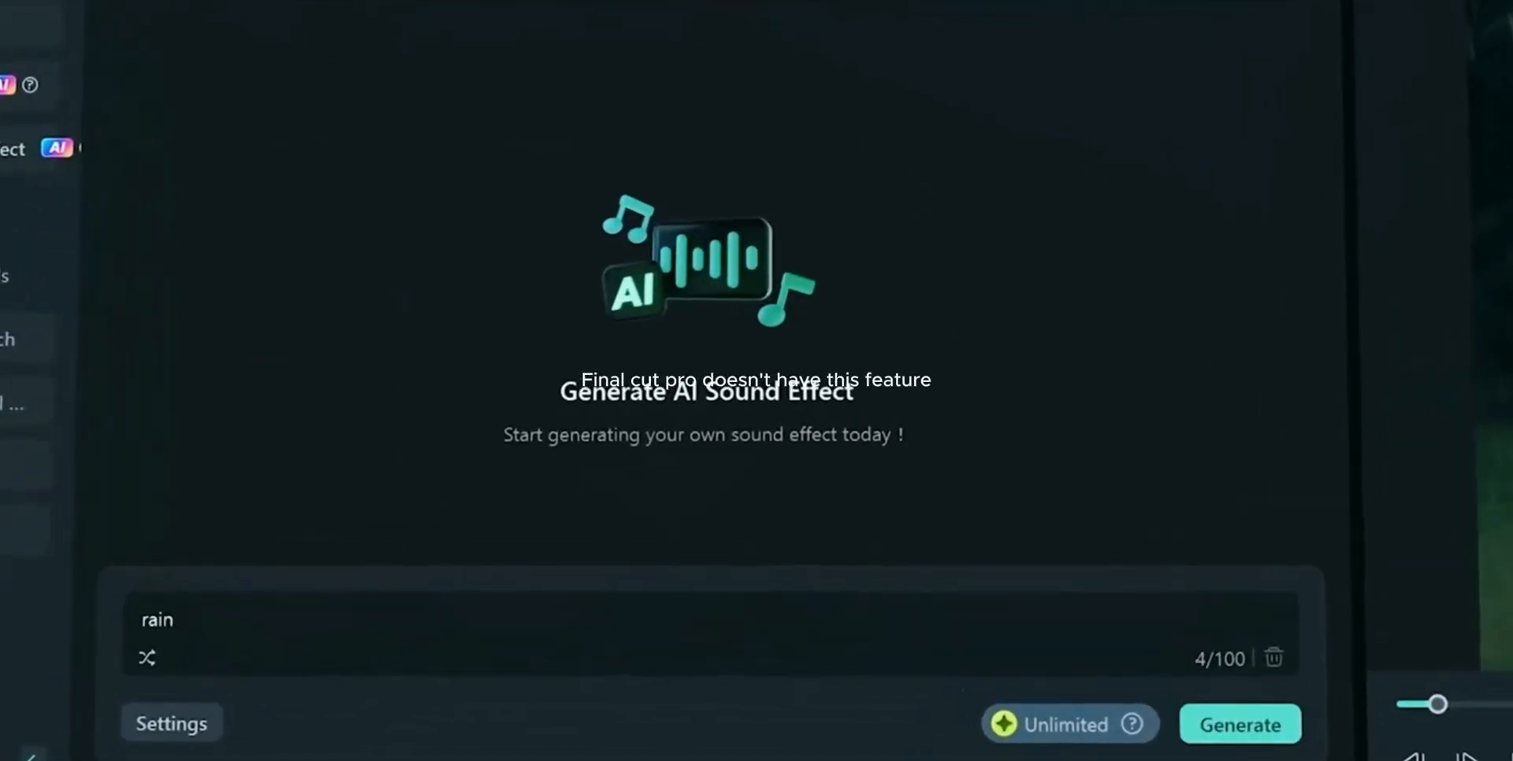
click(1240, 723)
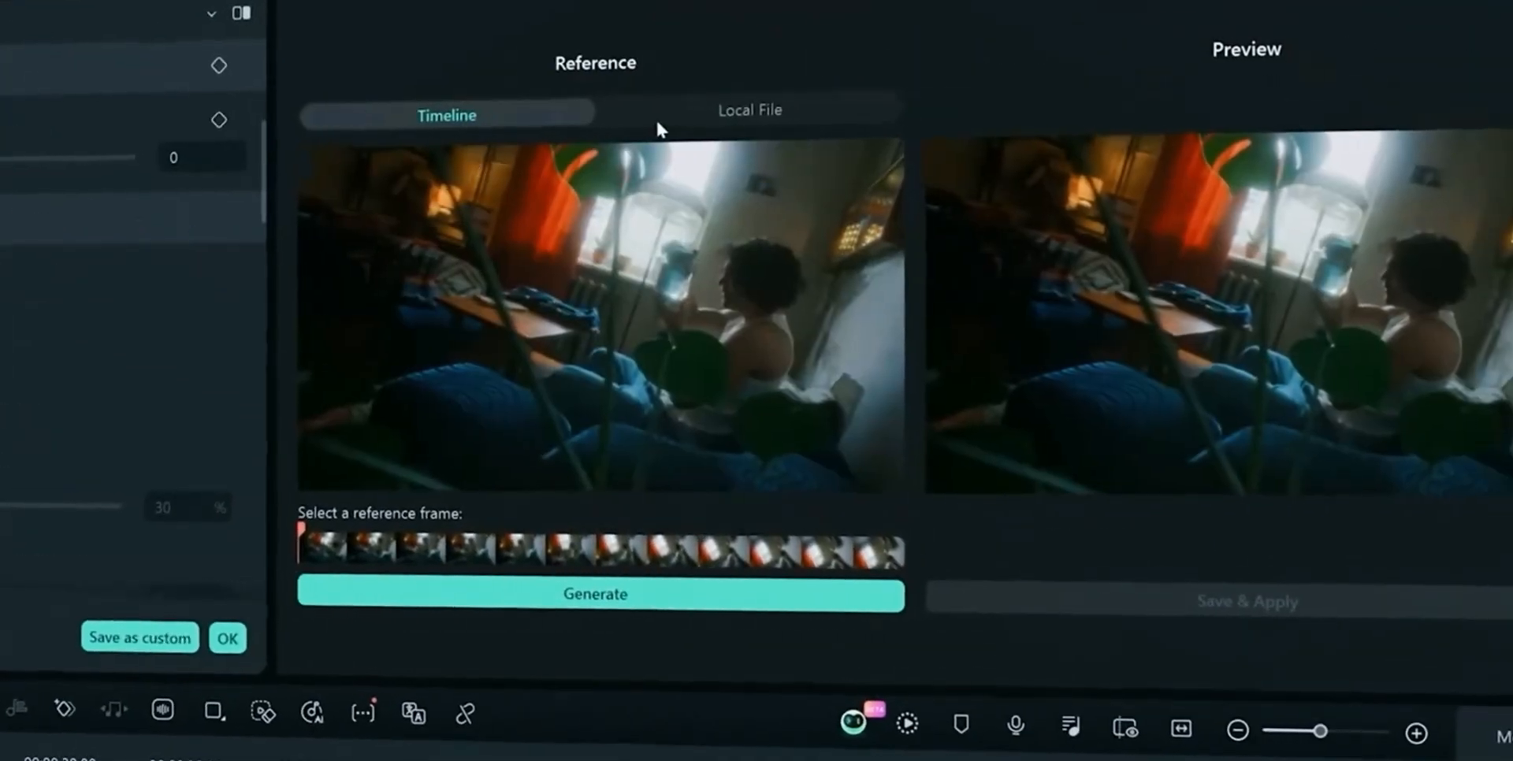
Step: Choose the Timeline clip as the colour palette reference source
click(747, 111)
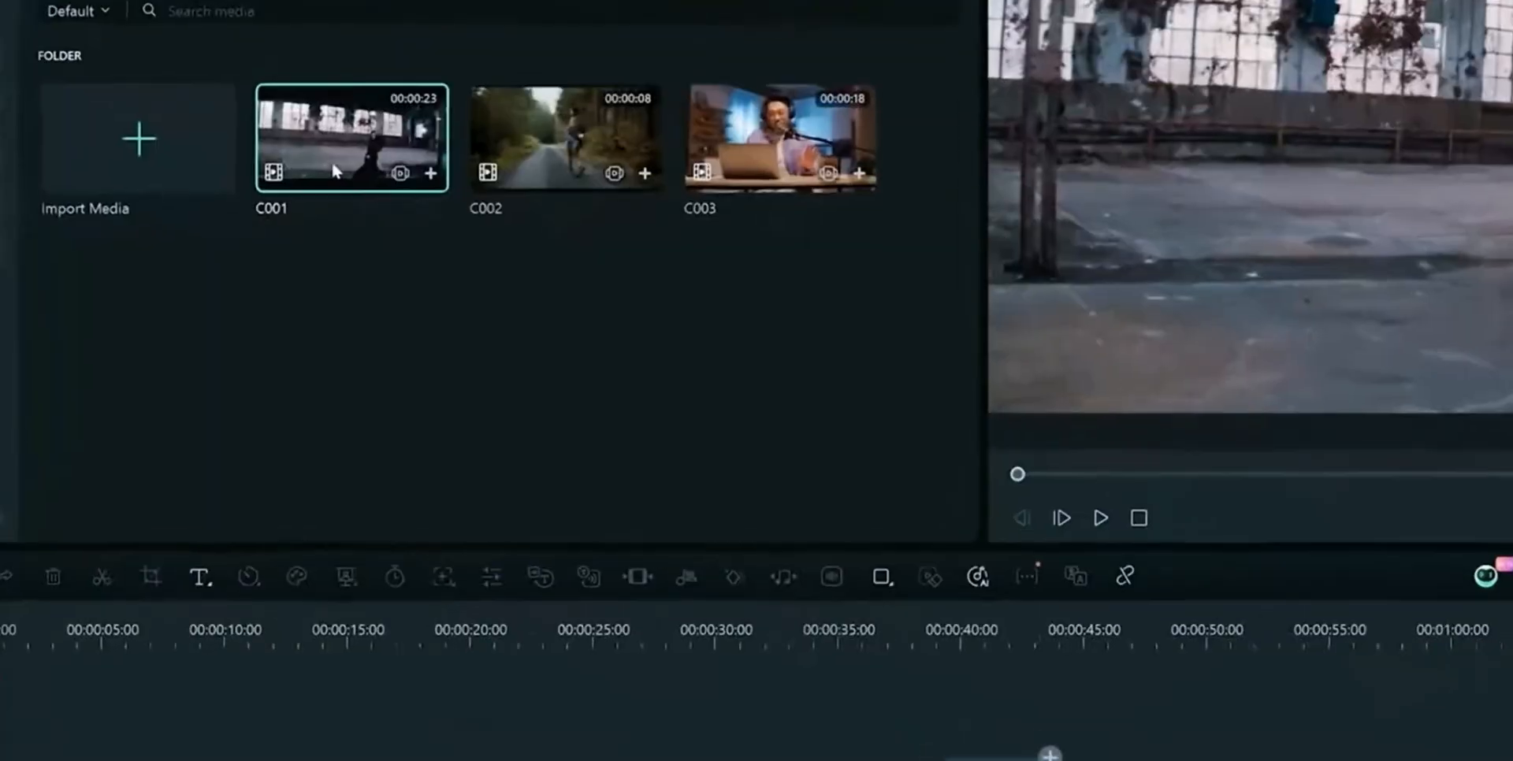
Step: Start Auto Reframe on clip C001 with a 9:16 aspect ratio
right_click(352, 139)
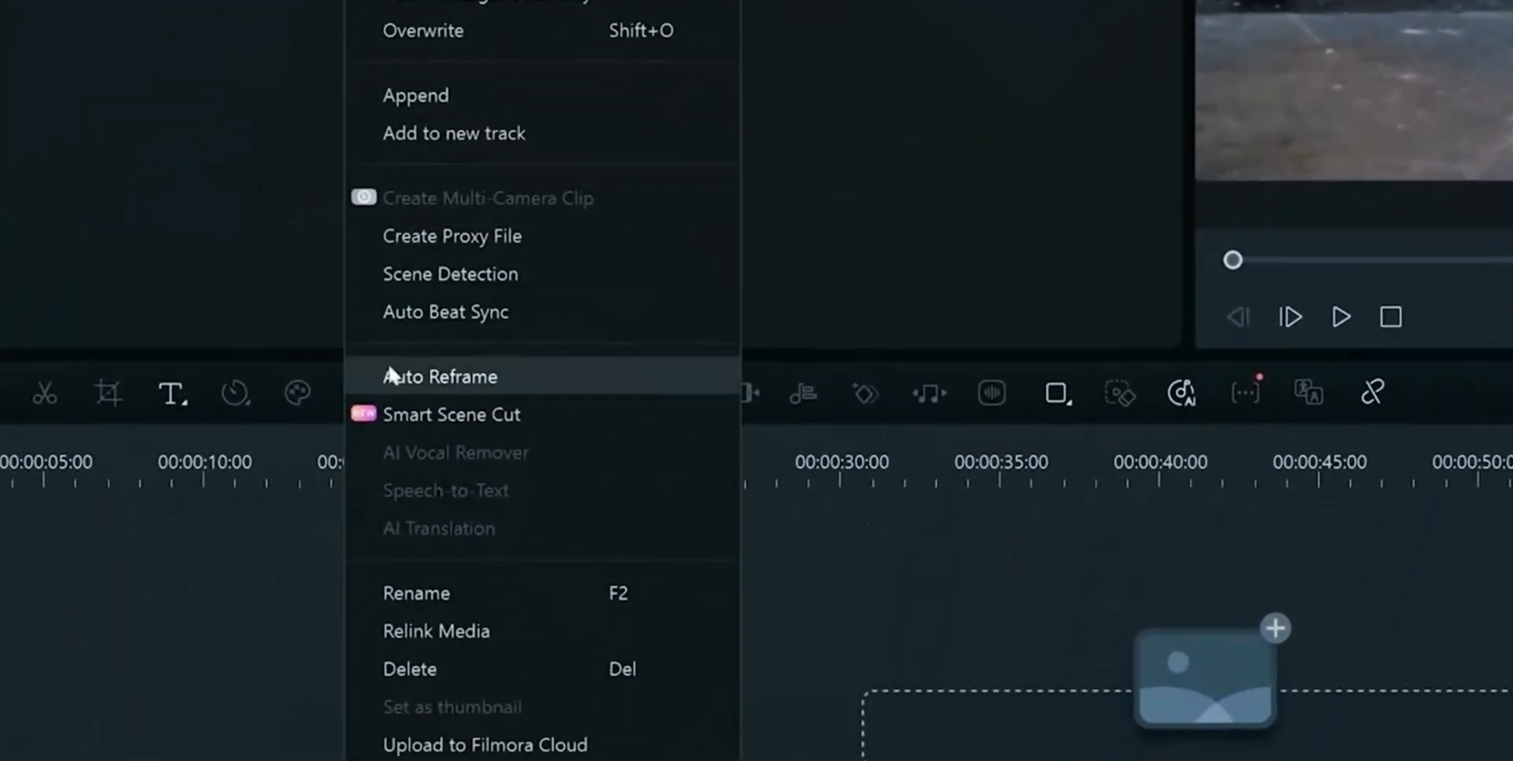
click(440, 377)
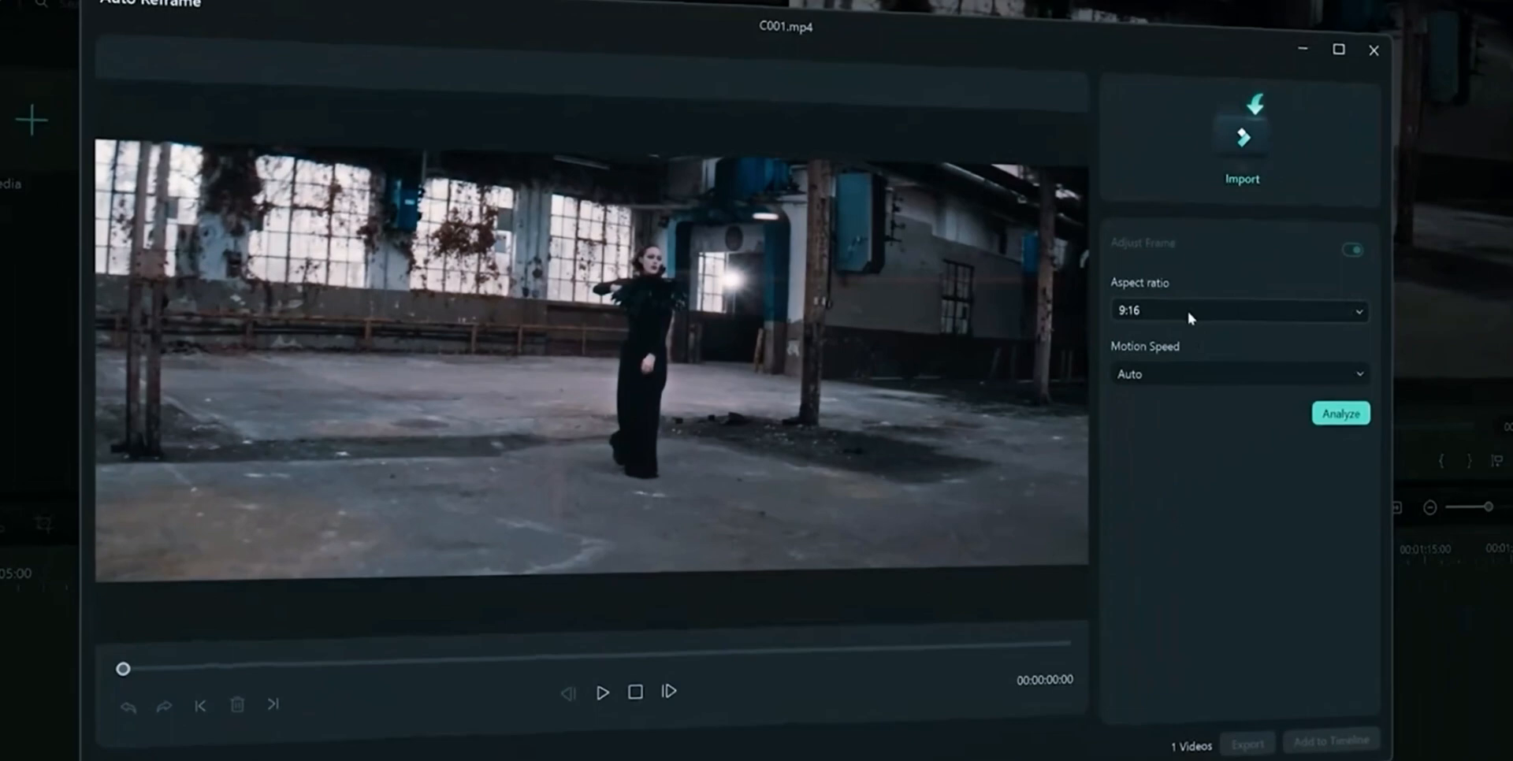
click(1239, 310)
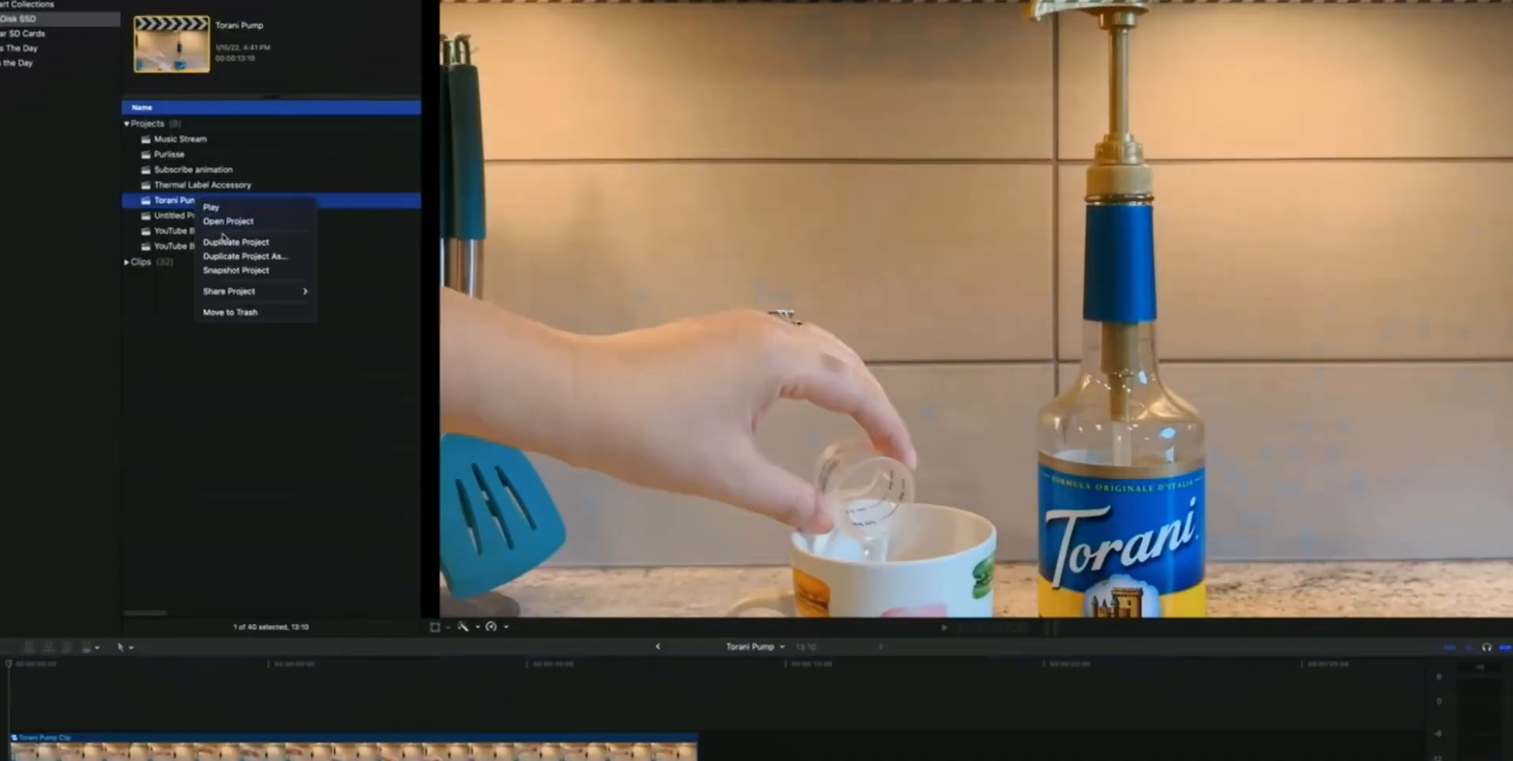
Step: Duplicate the Torani Pump project, producing 'Torani Pump 1'
click(235, 241)
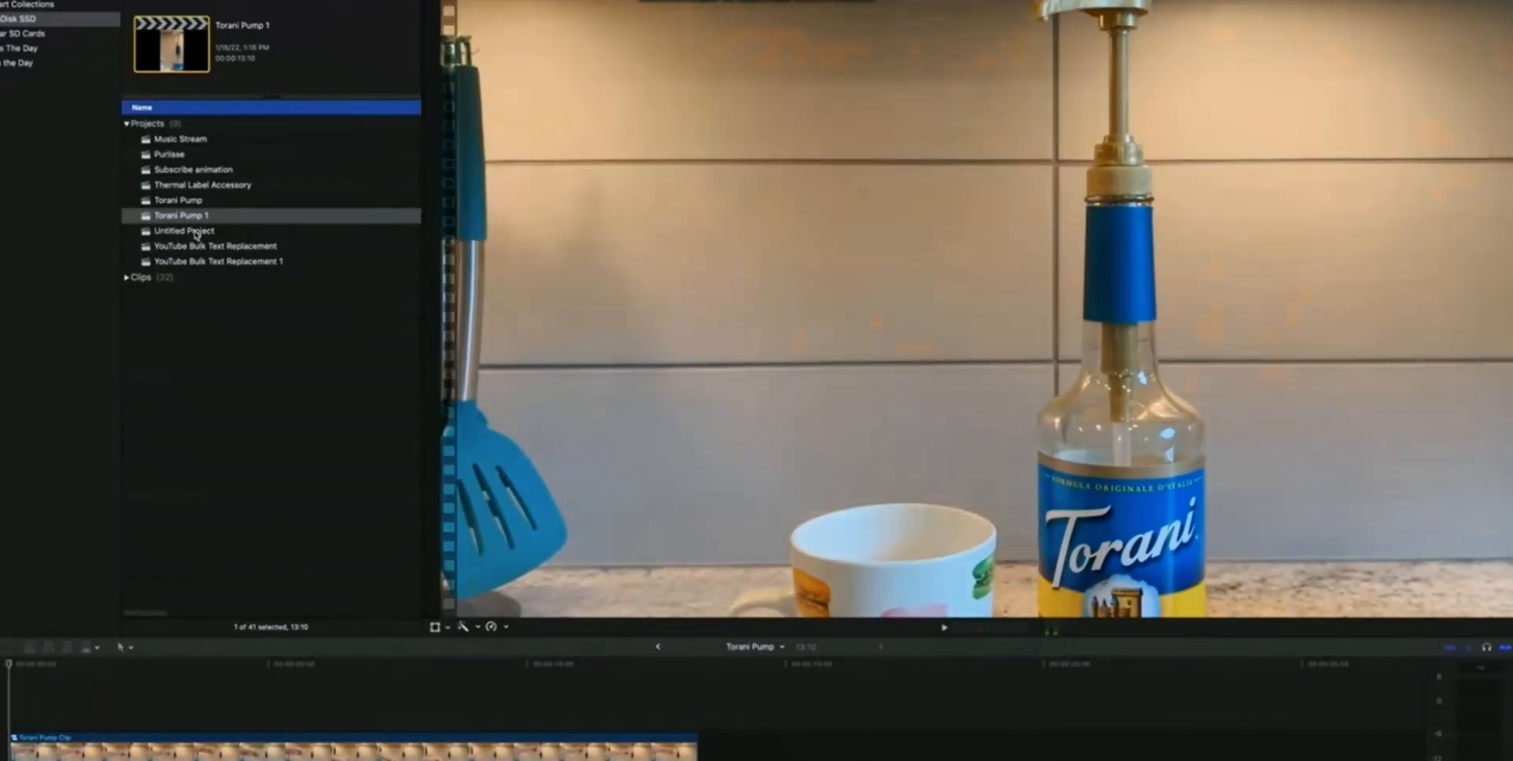
click(232, 665)
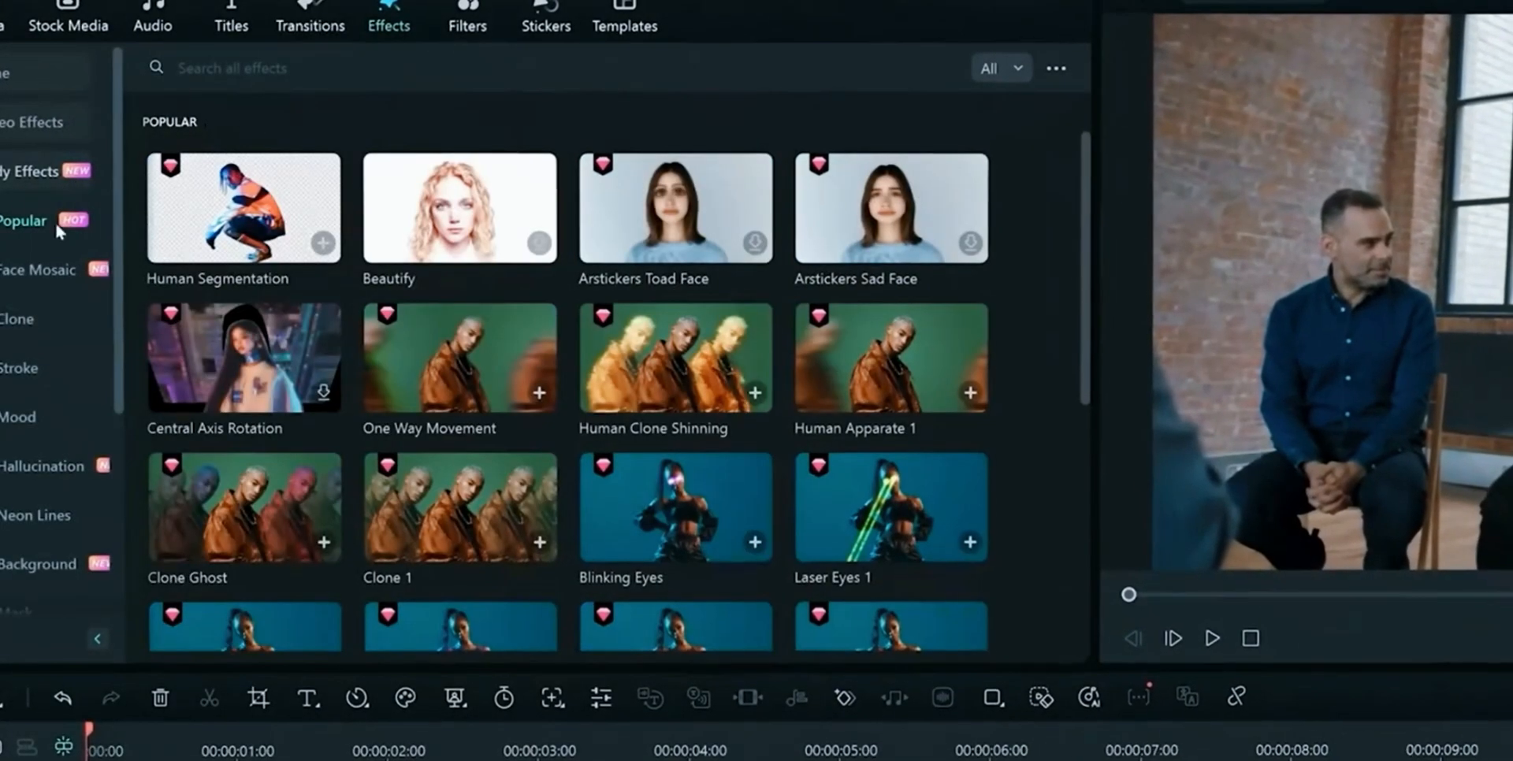
Step: Apply the AI Classic Mosaic effect from Face Mosaic to the interview clip
click(36, 270)
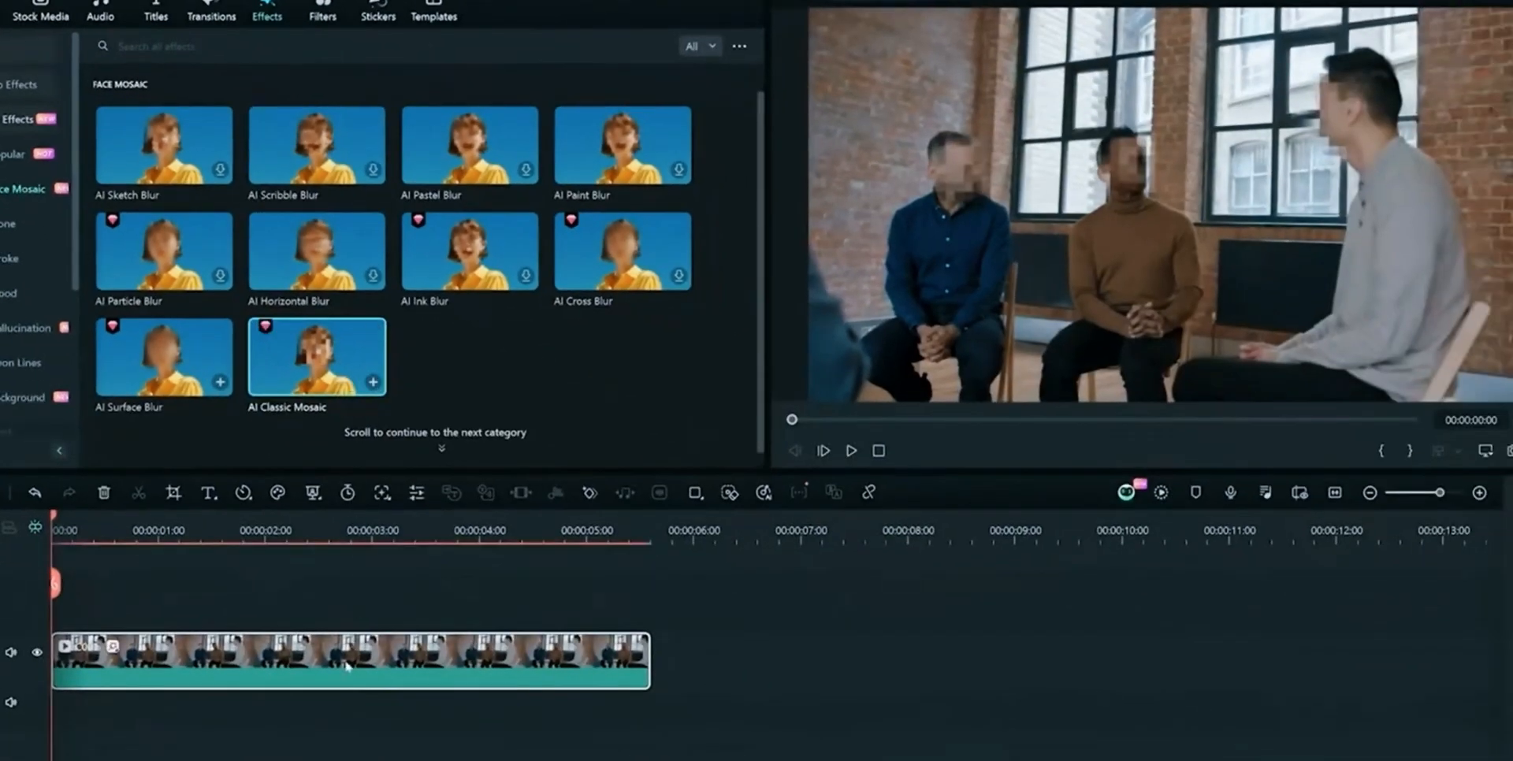
double_click(316, 354)
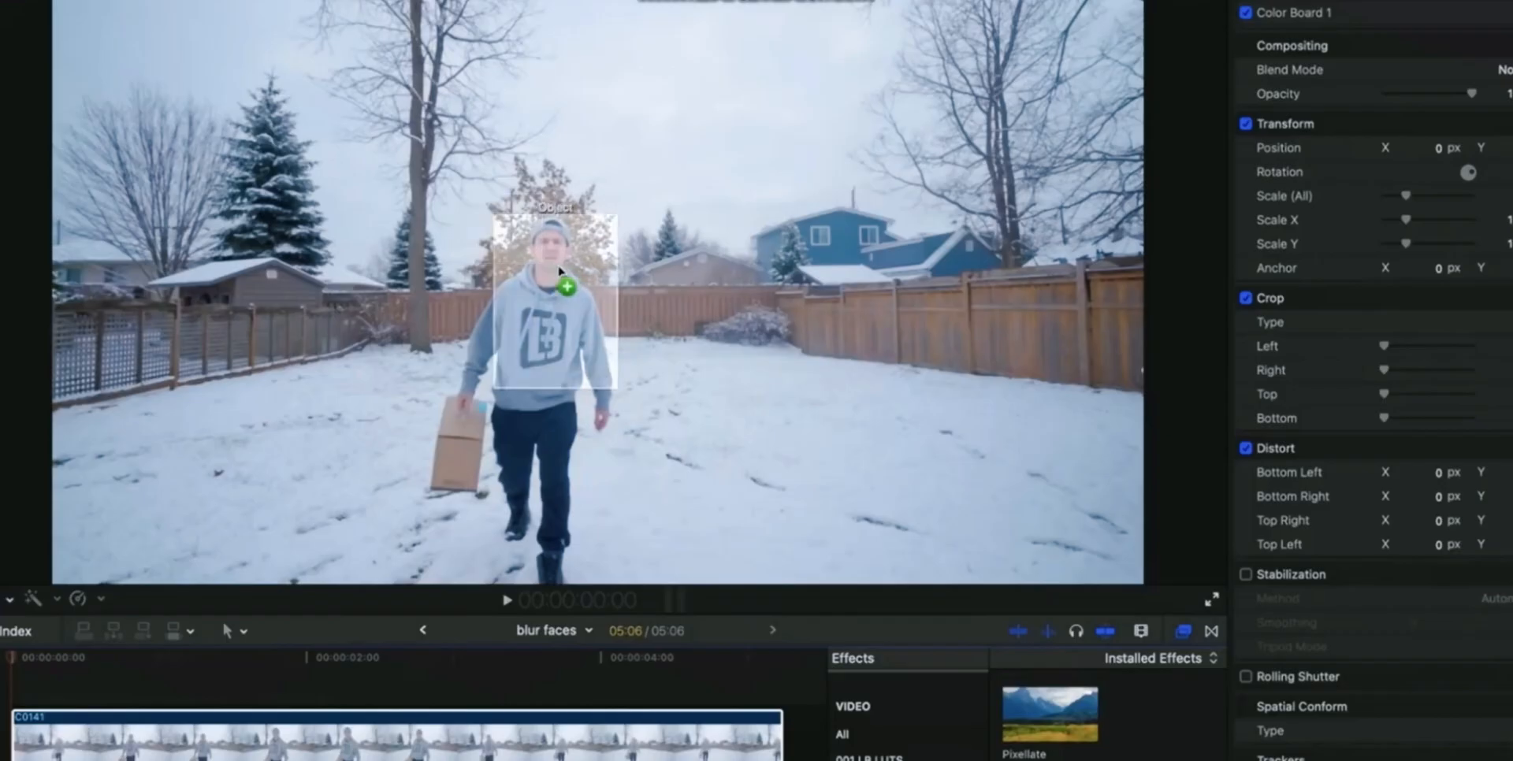
Step: Add an object tracker on the walking man's face for the Pixellate effect
click(308, 657)
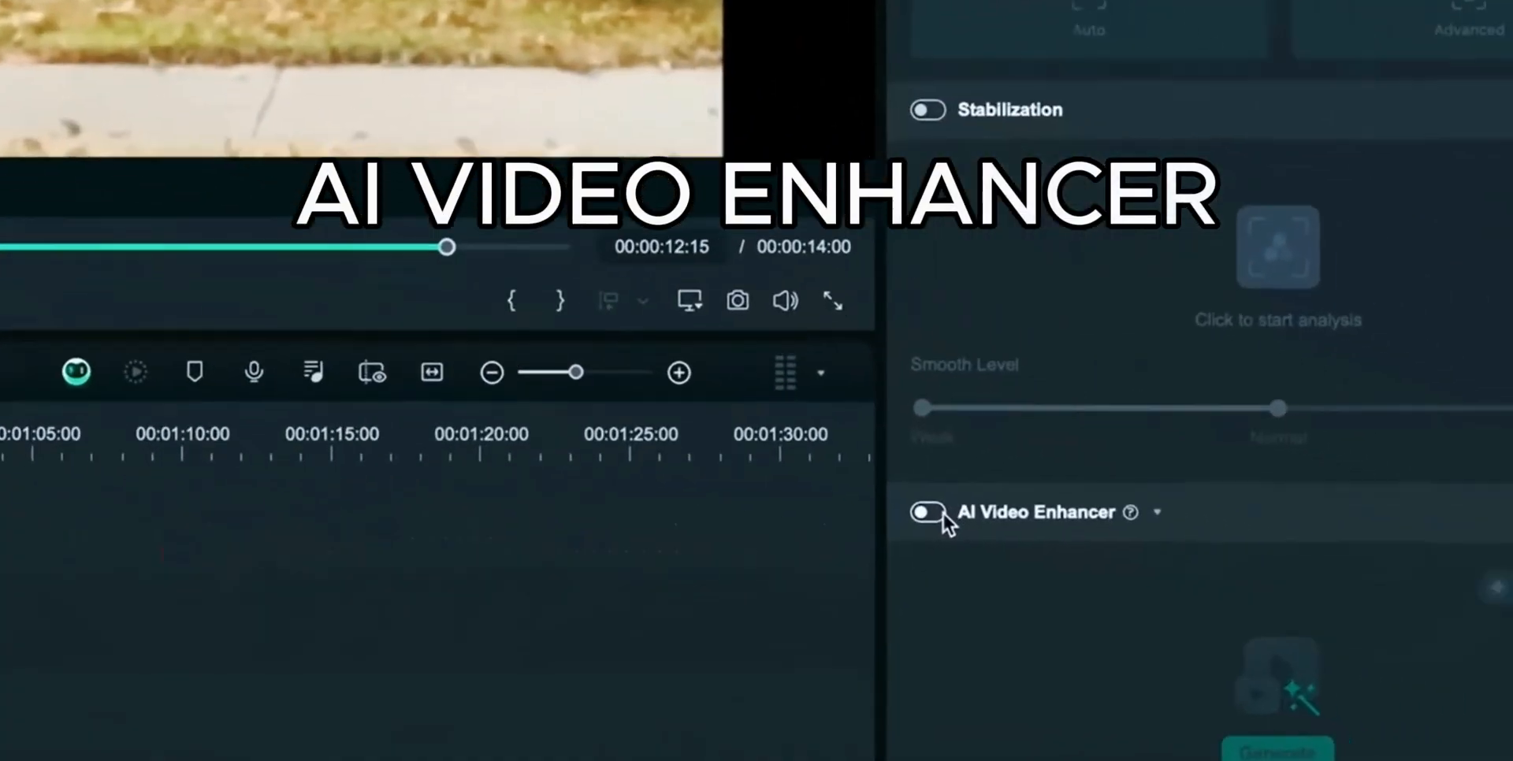
Step: Switch on AI Video Enhancer for the 14-second clip
click(925, 512)
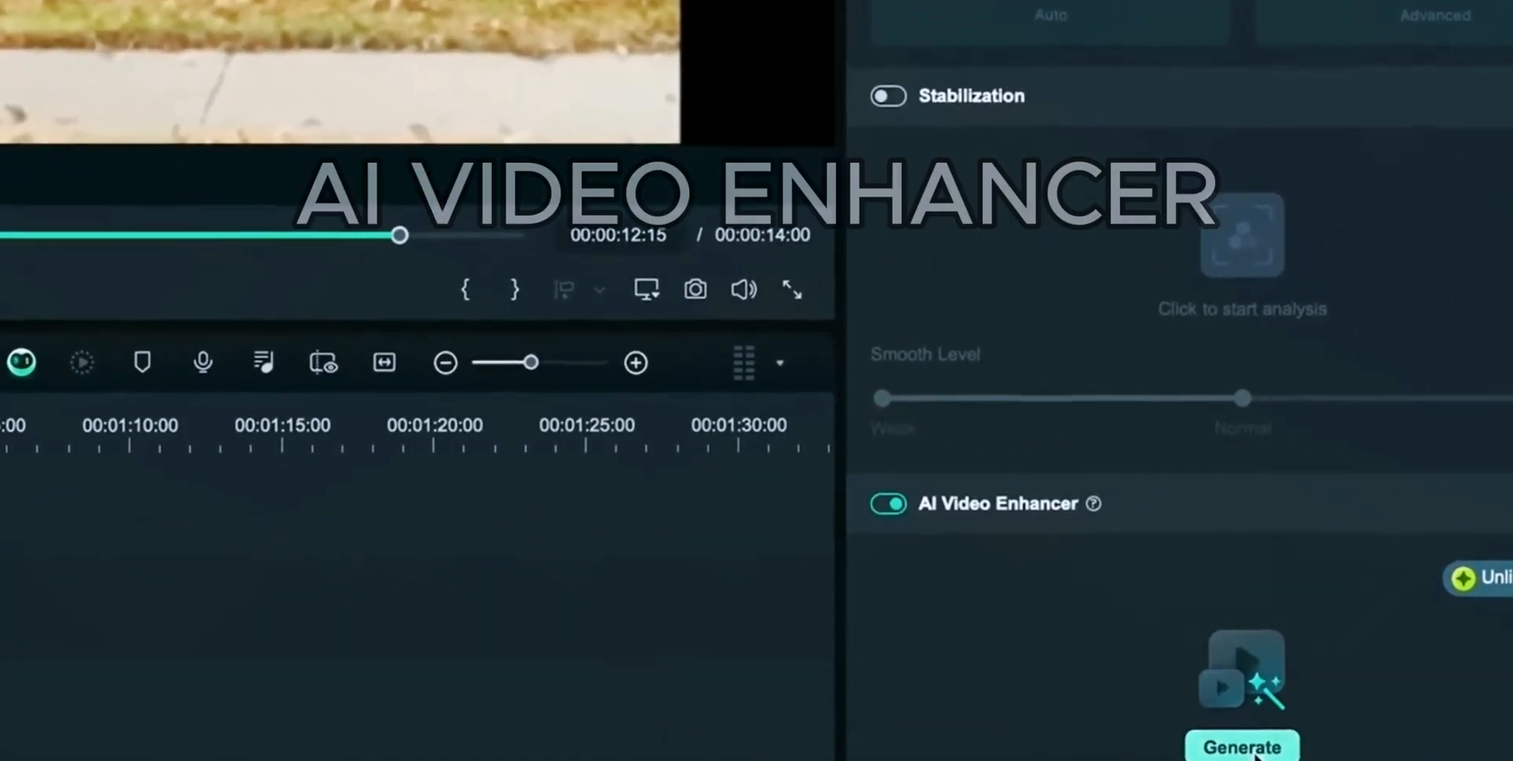